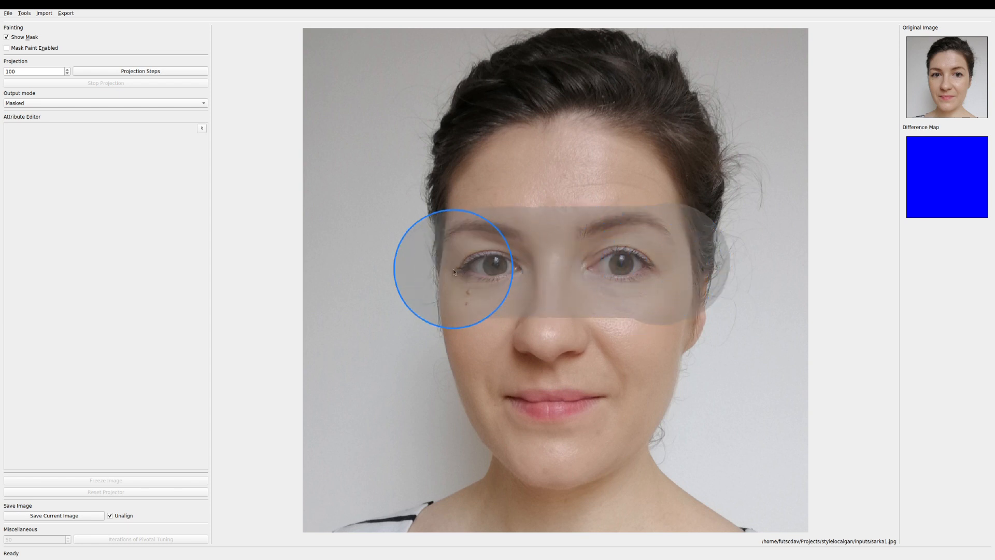
Project the portrait to regenerate the masked eye band, previewing with the mask overlay hidden
click(140, 71)
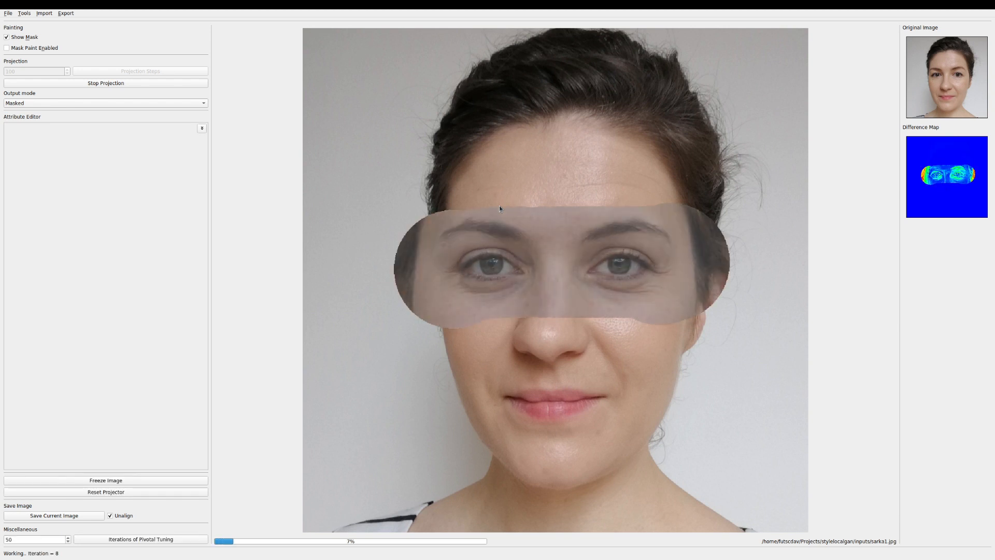
click(8, 36)
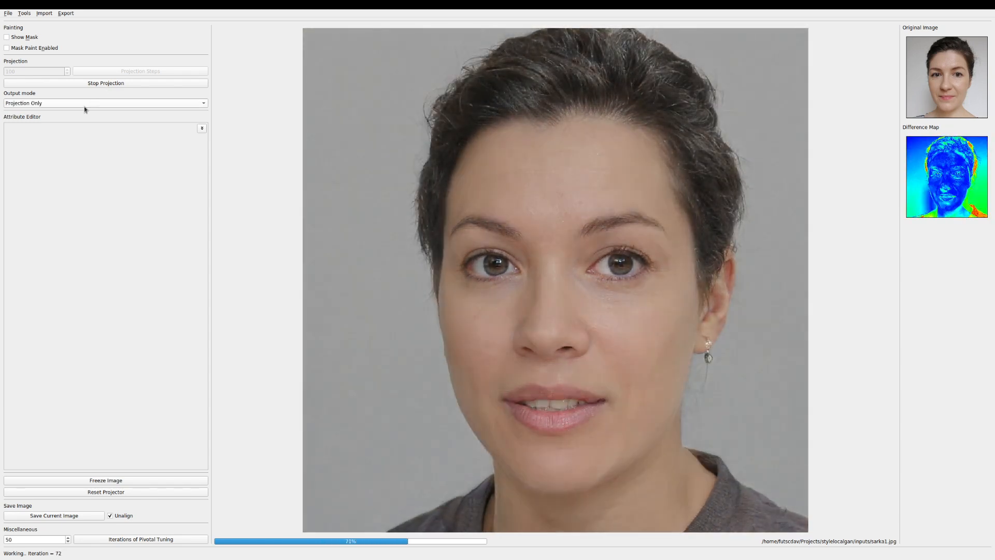
click(105, 102)
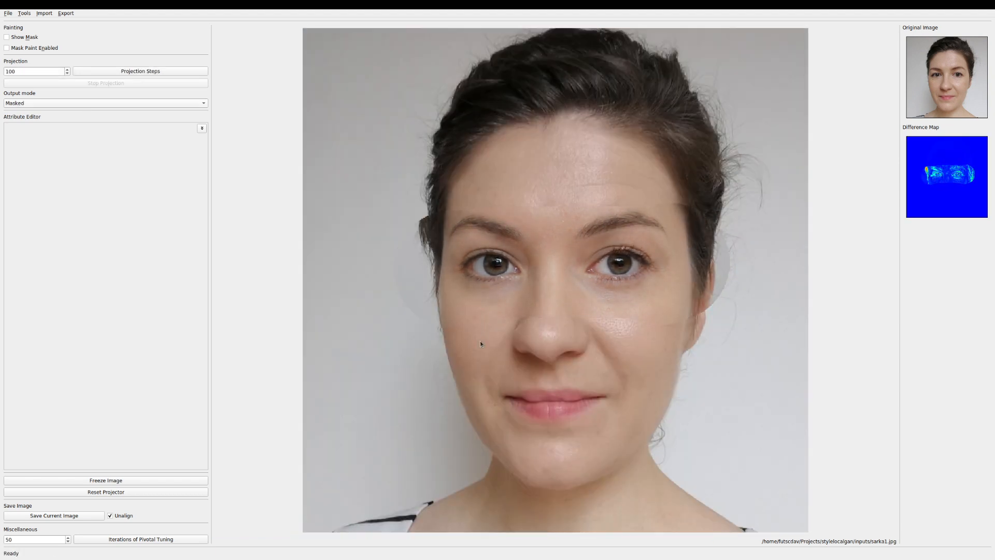
Rerun projection, compare Projection Only with Masked, then run pivotal tuning and show the mask
click(140, 71)
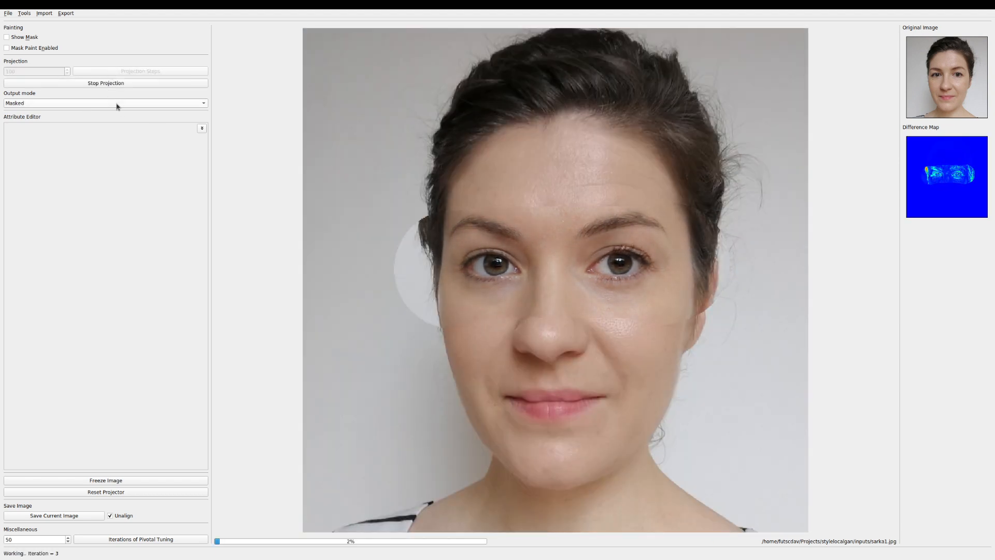
click(103, 102)
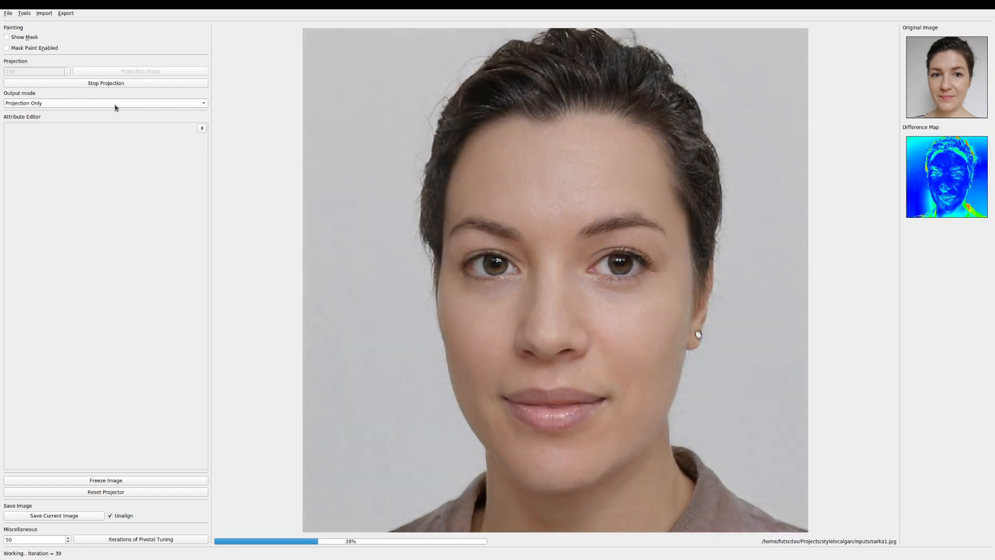
click(105, 102)
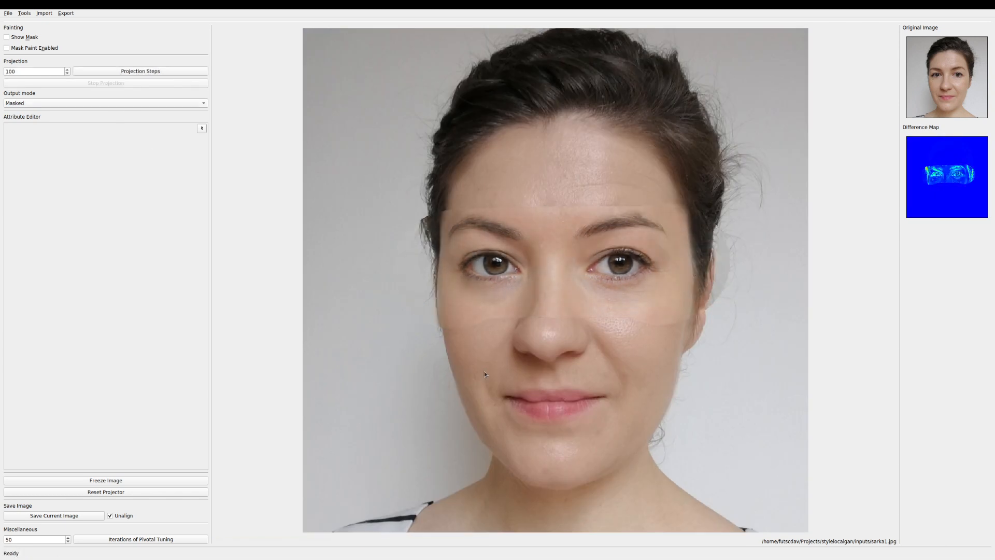
mouse_move(534, 363)
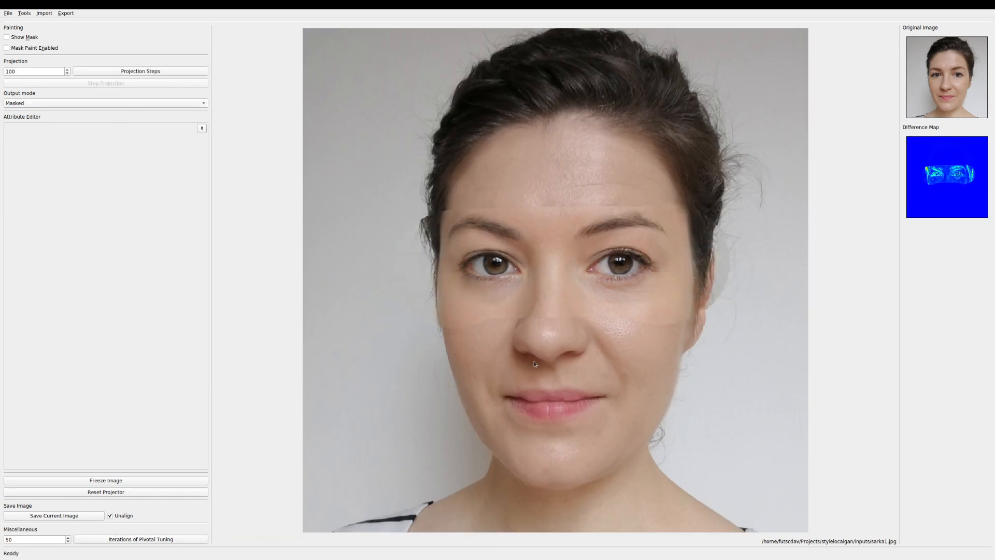
click(141, 71)
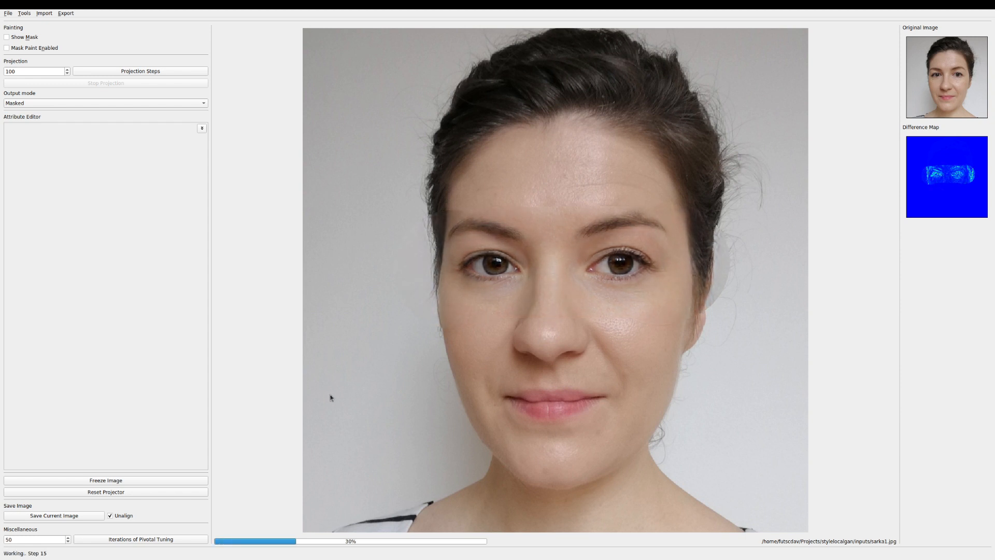
click(7, 36)
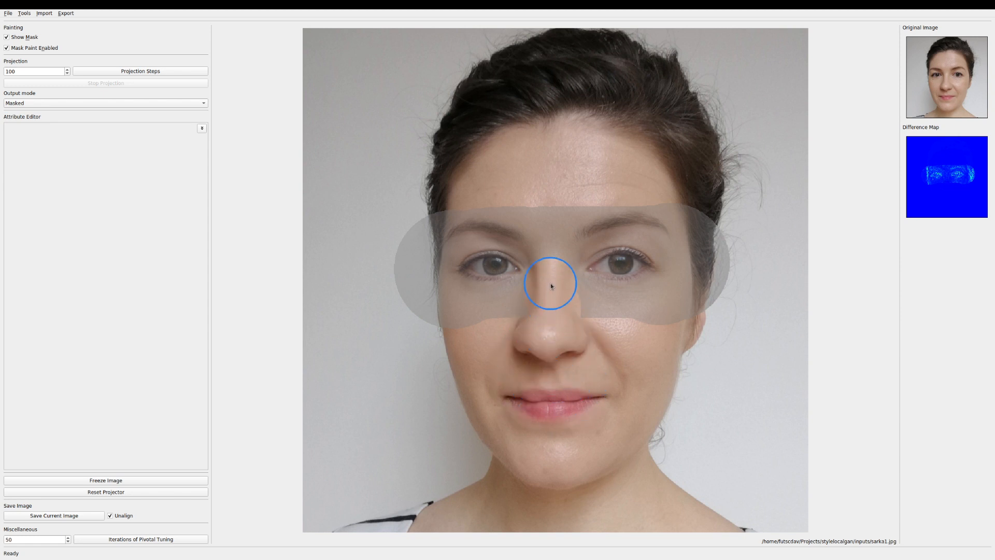
Erase the mask over the nose bridge, then disable Mask Paint and hide the mask
drag(551, 285, 432, 206)
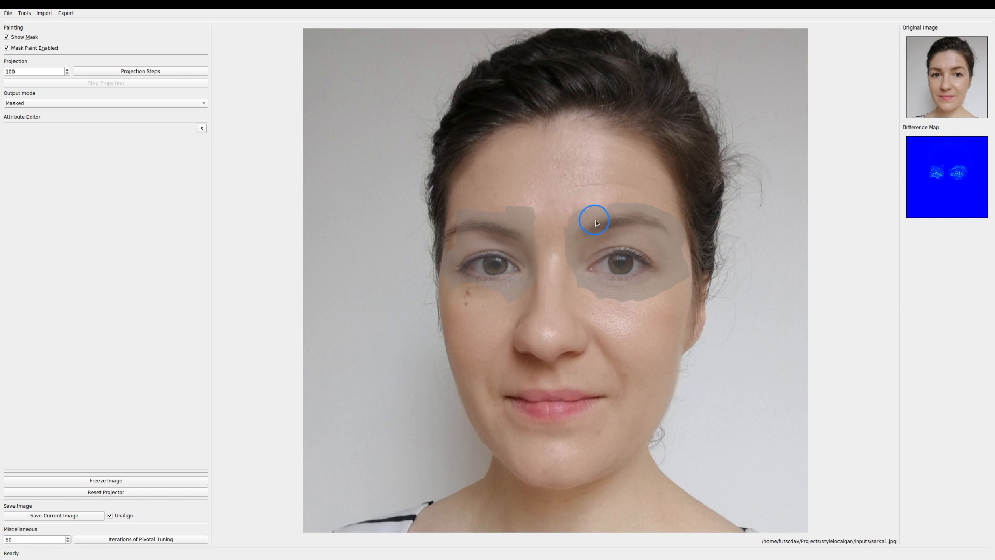
click(7, 46)
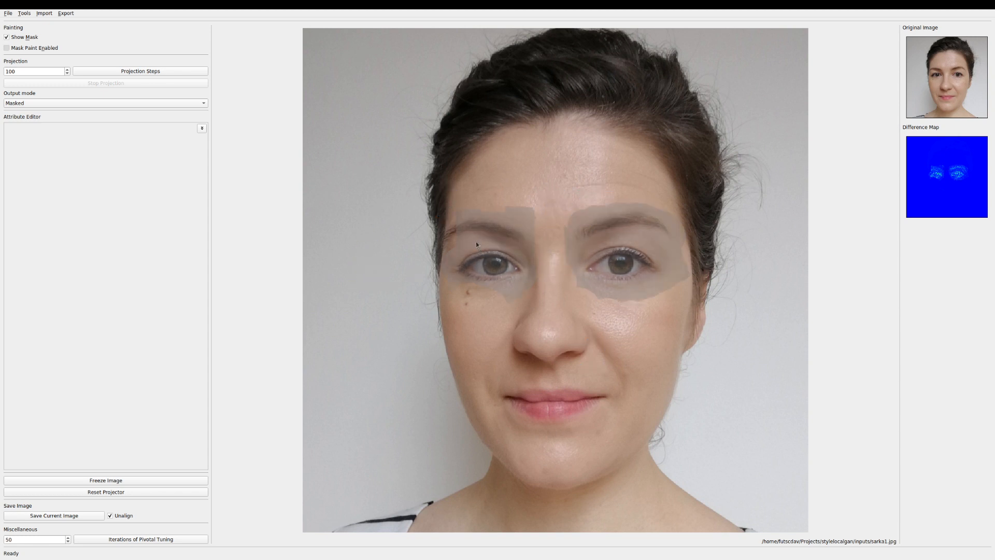
click(8, 36)
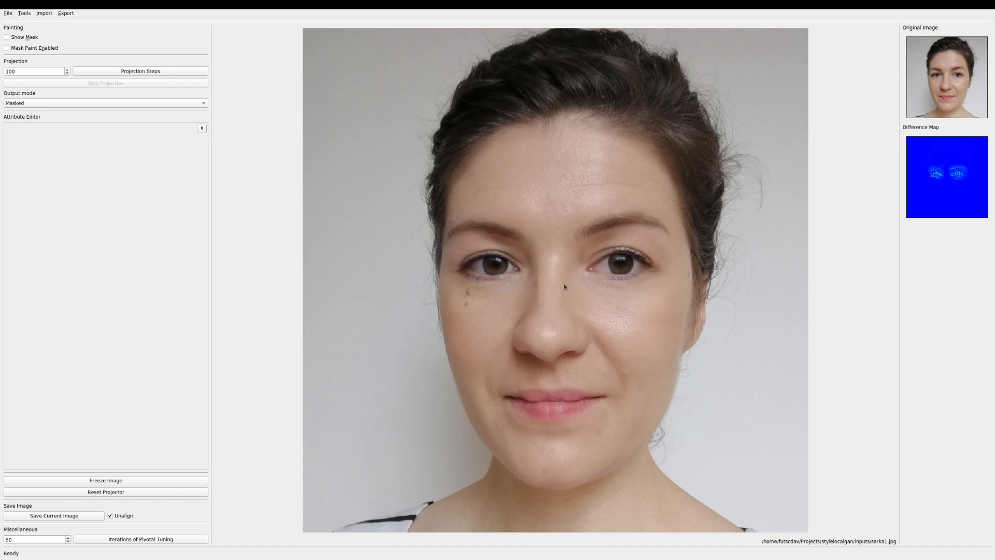
mouse_move(192, 140)
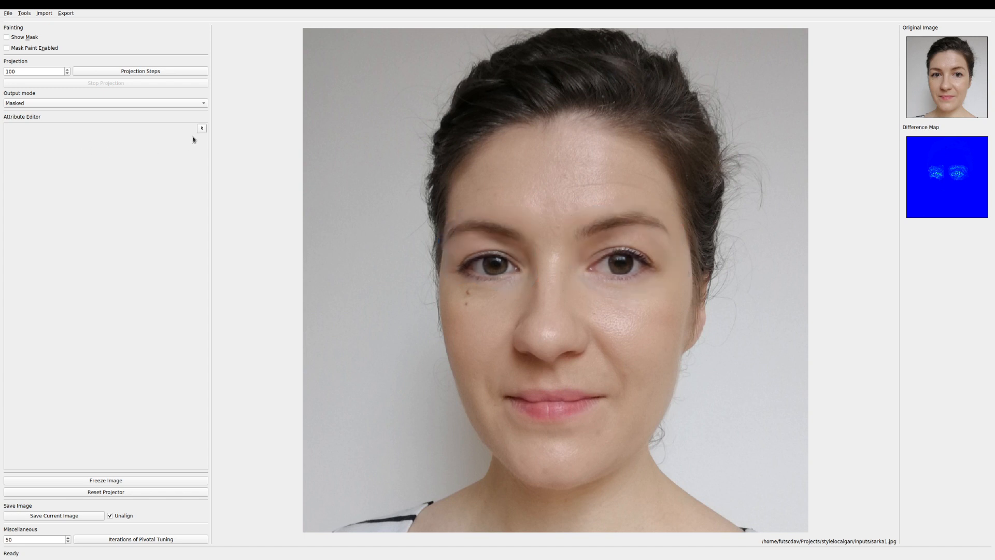
Add an S Edit using the Eye Makeup preset with Direction -0.55 and Multiplier 5
click(201, 128)
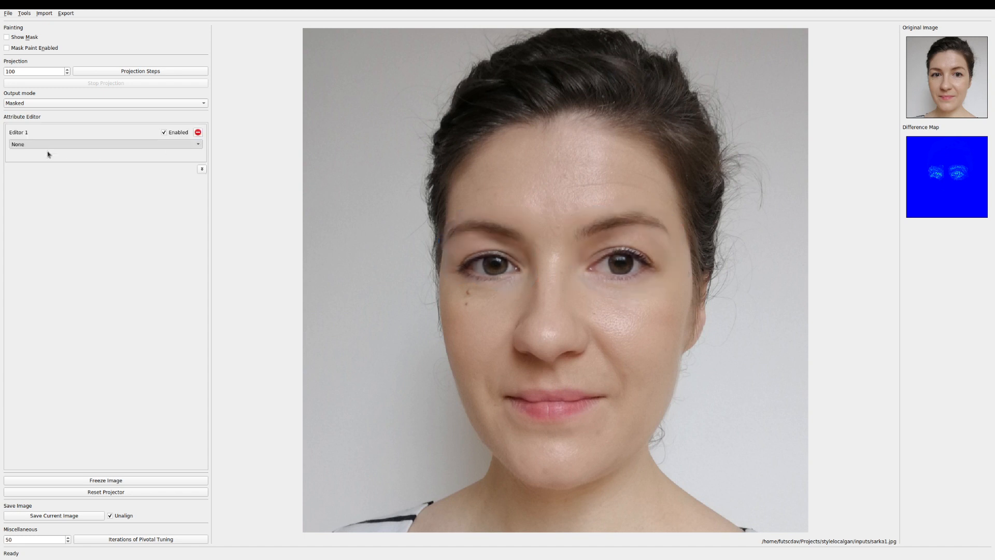
click(104, 144)
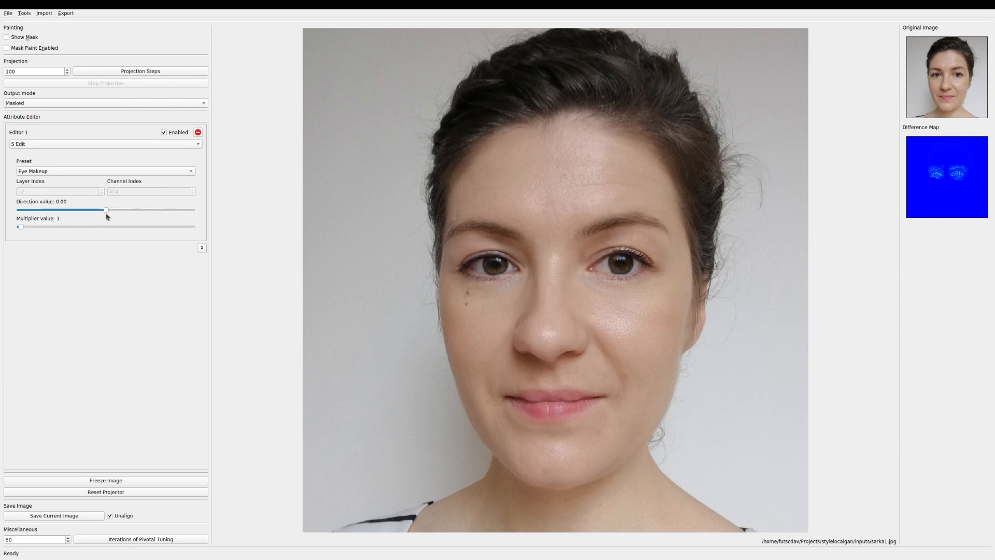
drag(105, 209, 63, 209)
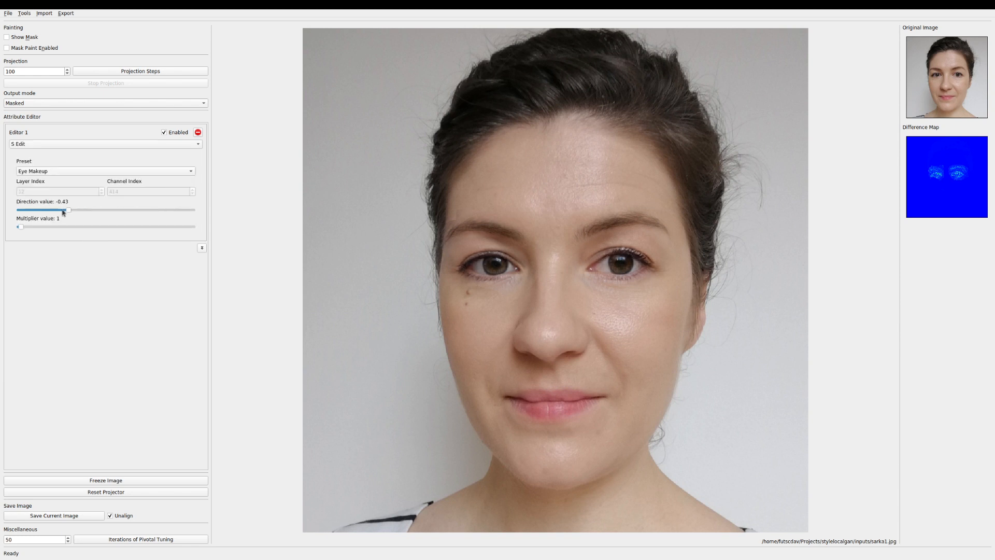
drag(20, 226, 33, 227)
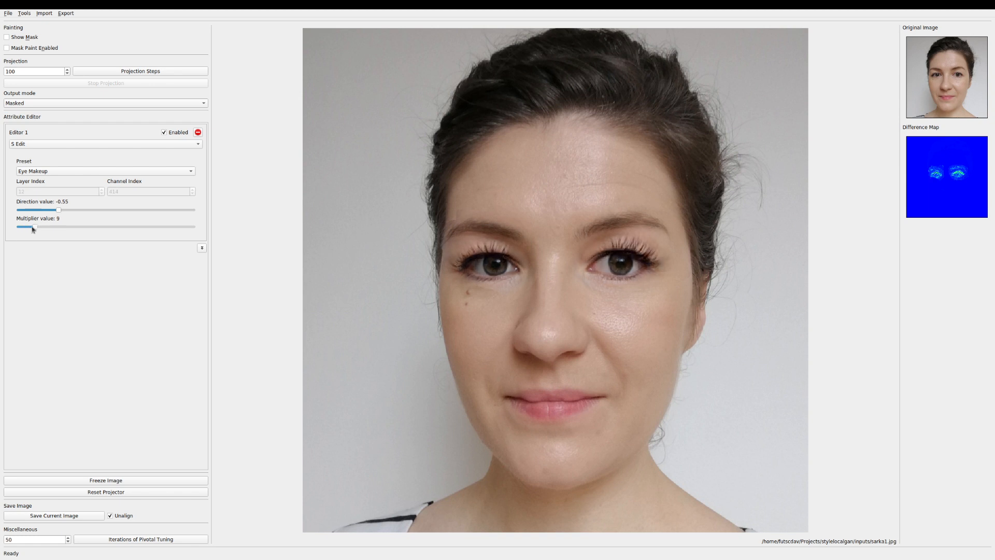
drag(33, 226, 26, 227)
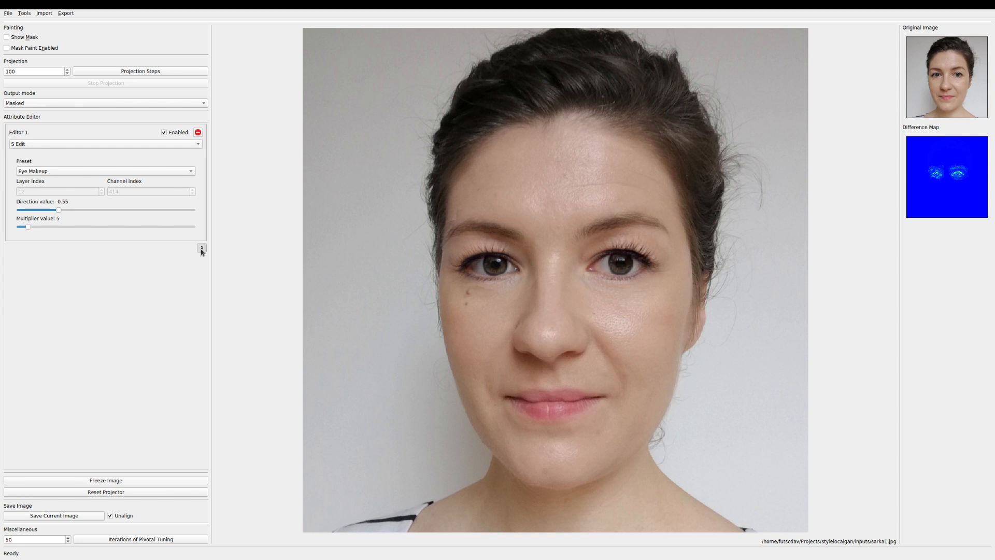
Add a Gaze S Edit with Direction -0.69 and Multiplier 17, and set output to Blended
click(201, 249)
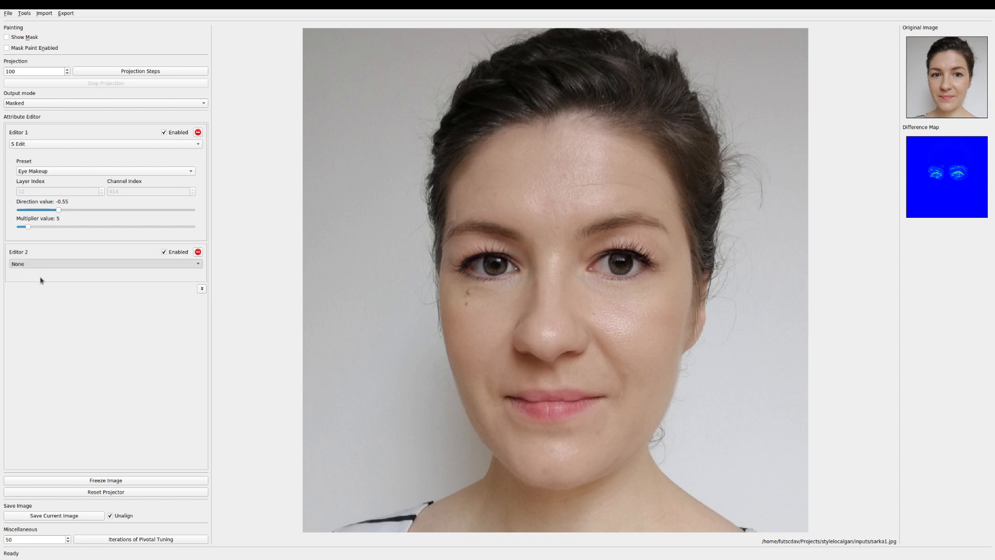
click(104, 263)
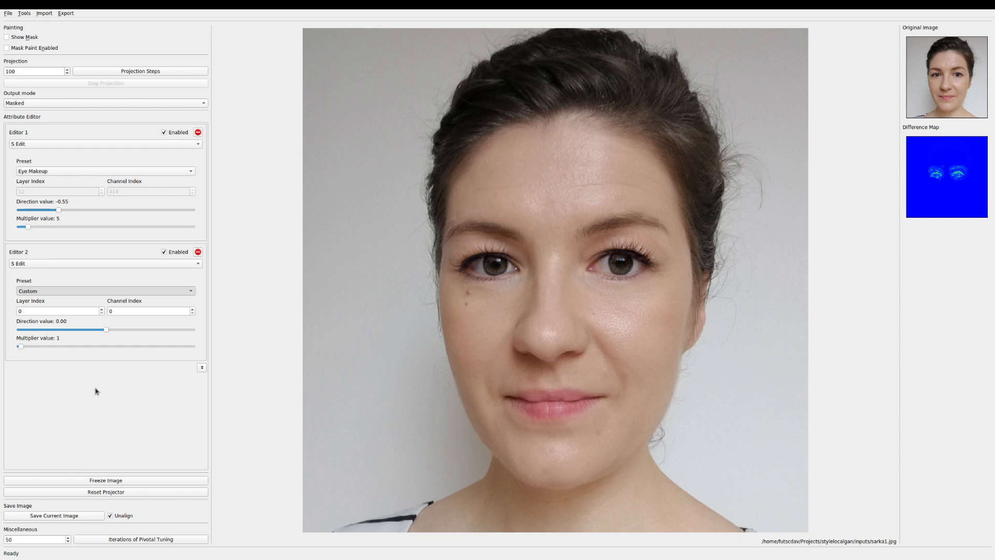
click(104, 290)
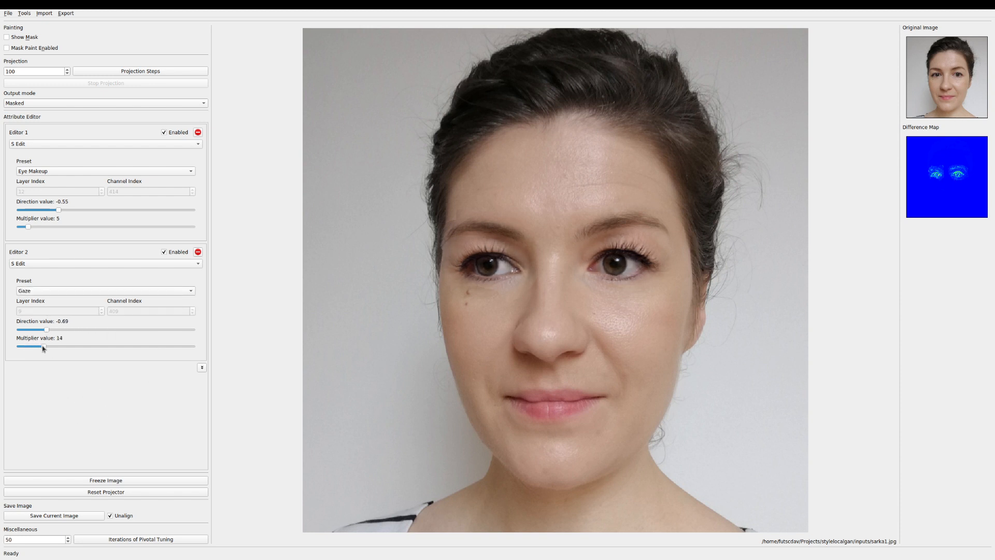
drag(42, 346, 46, 347)
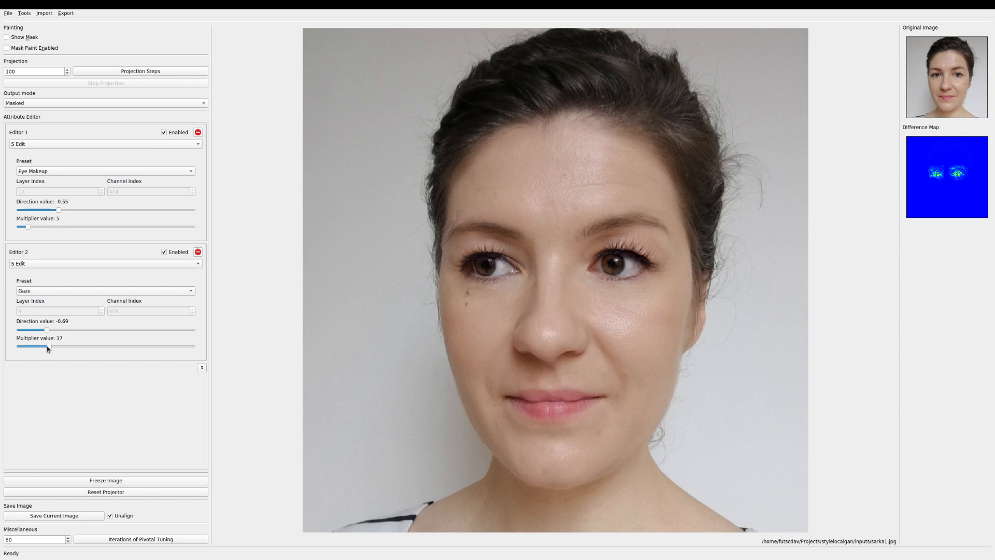
click(102, 102)
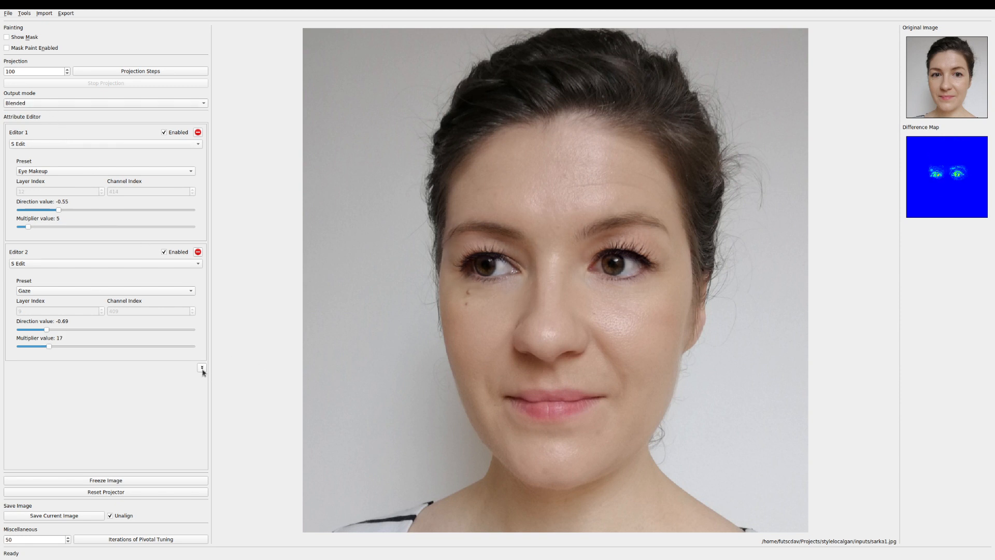
Add a third S Edit with the Eyebrows 2 preset, raising its multiplier to 45
click(202, 368)
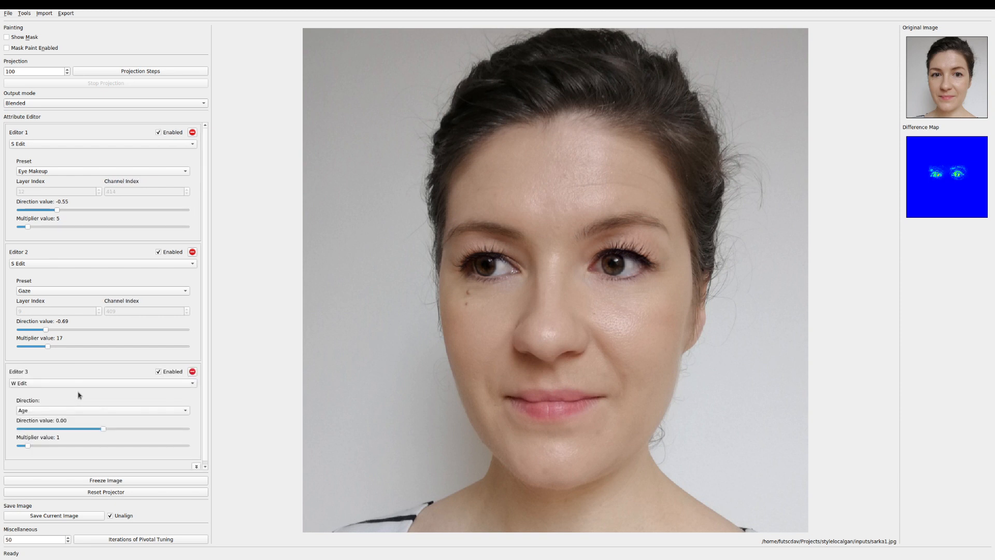
click(102, 383)
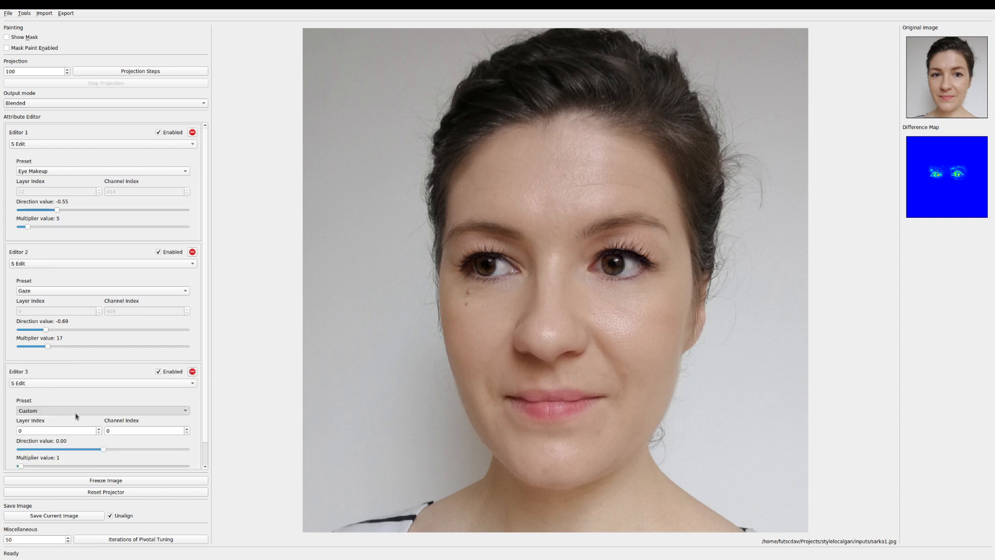
click(102, 410)
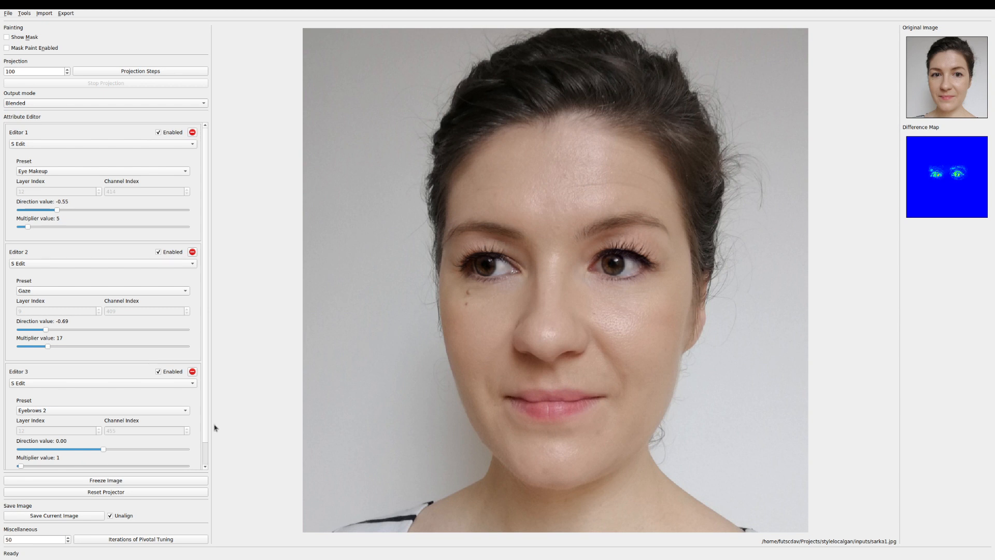
drag(104, 449, 138, 425)
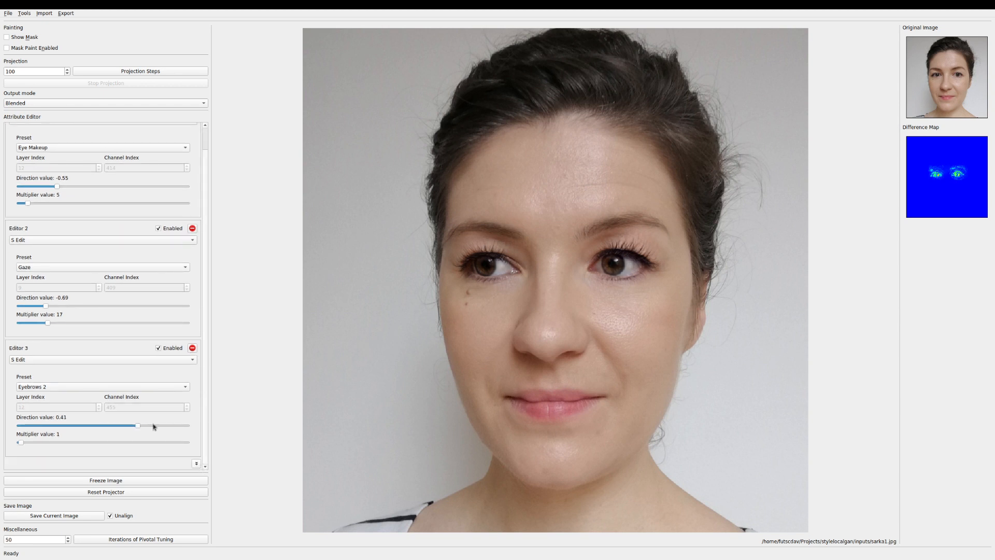
drag(20, 441, 46, 442)
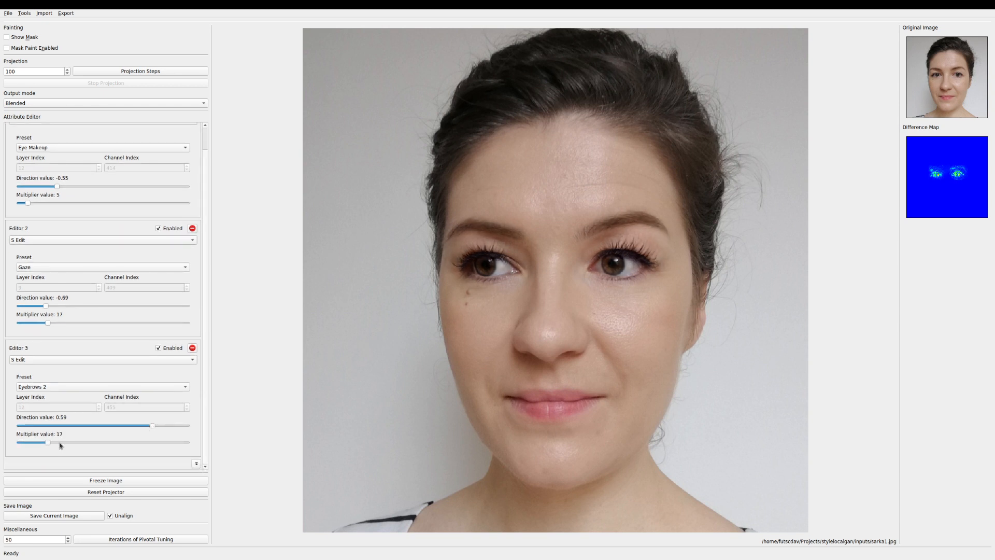
drag(45, 442, 69, 441)
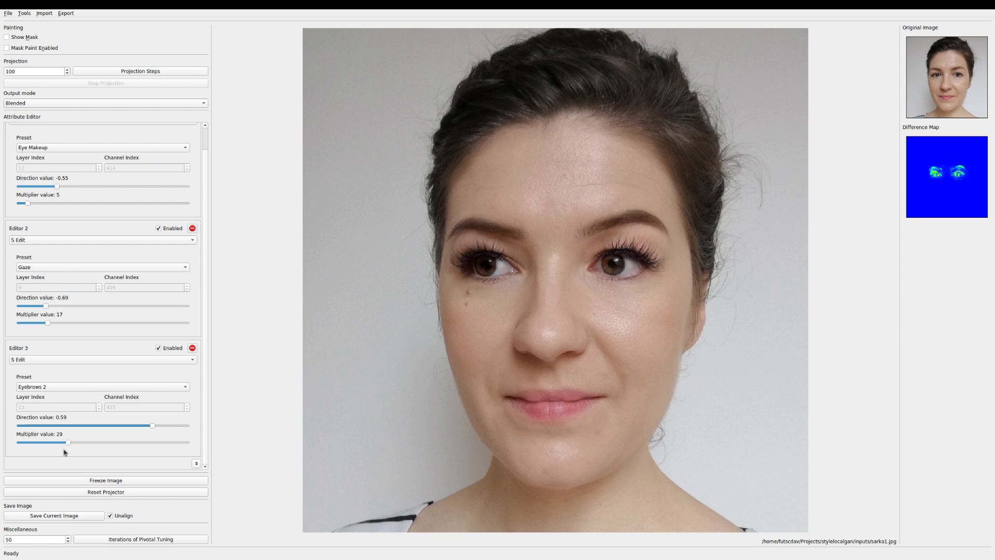
drag(68, 442, 94, 442)
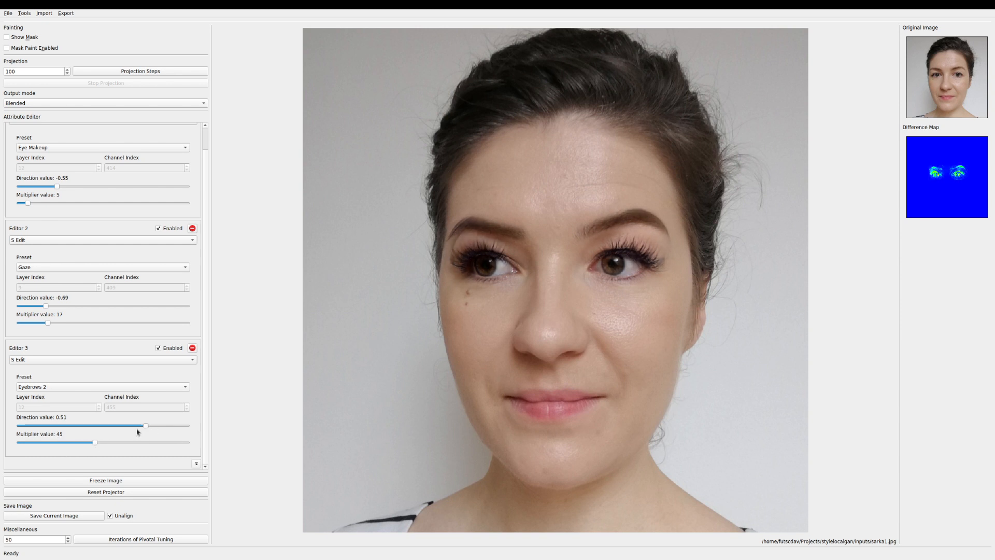
Tune eyebrow directions: Eyebrows 1 at 0.33, Eyebrows 3 at 0.16, Eyebrows 2 near 0.33
drag(146, 425, 116, 424)
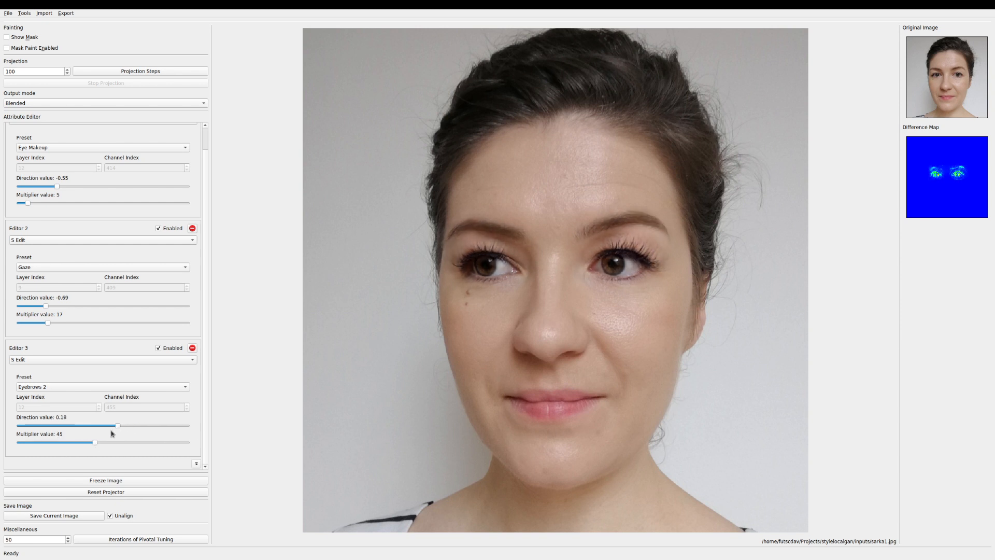
drag(117, 425, 113, 425)
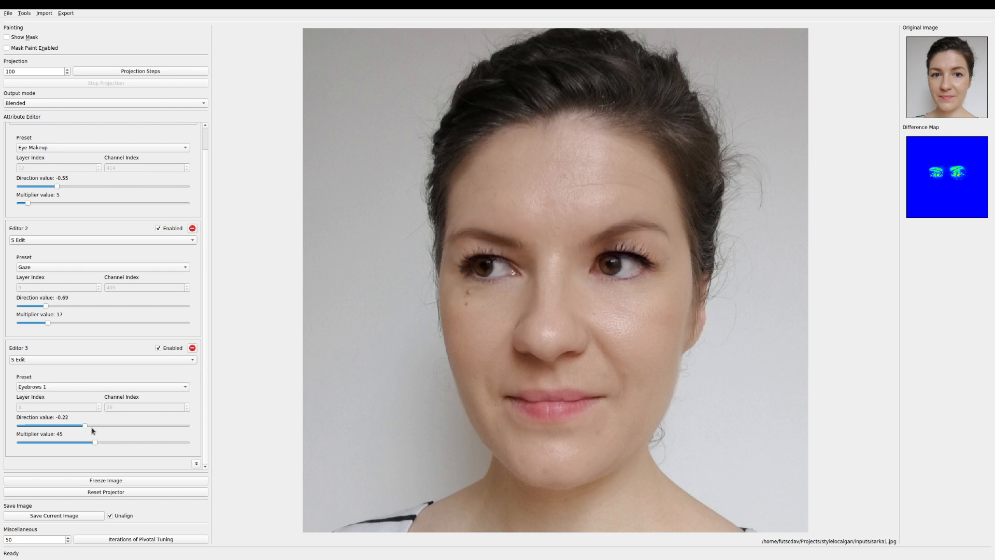
drag(87, 425, 130, 424)
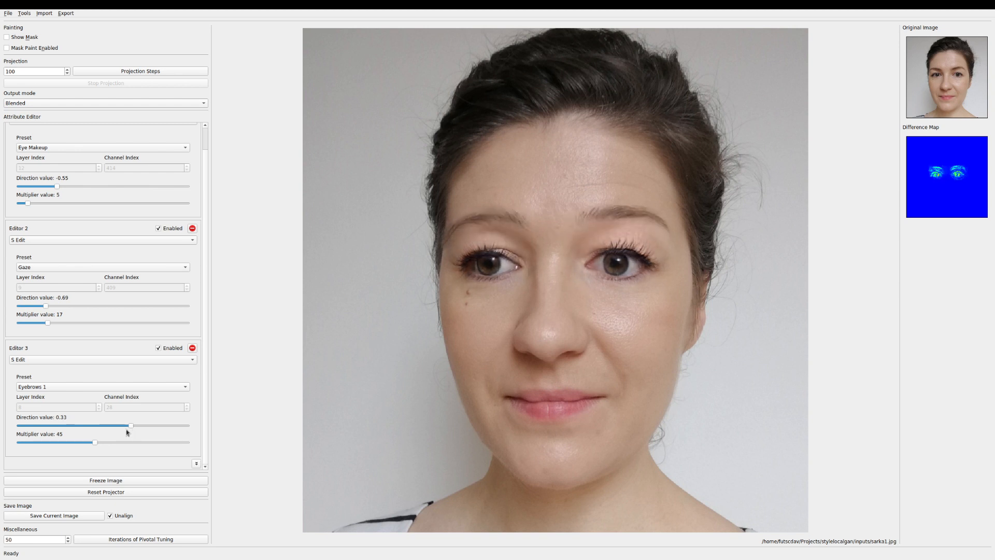
drag(130, 425, 104, 425)
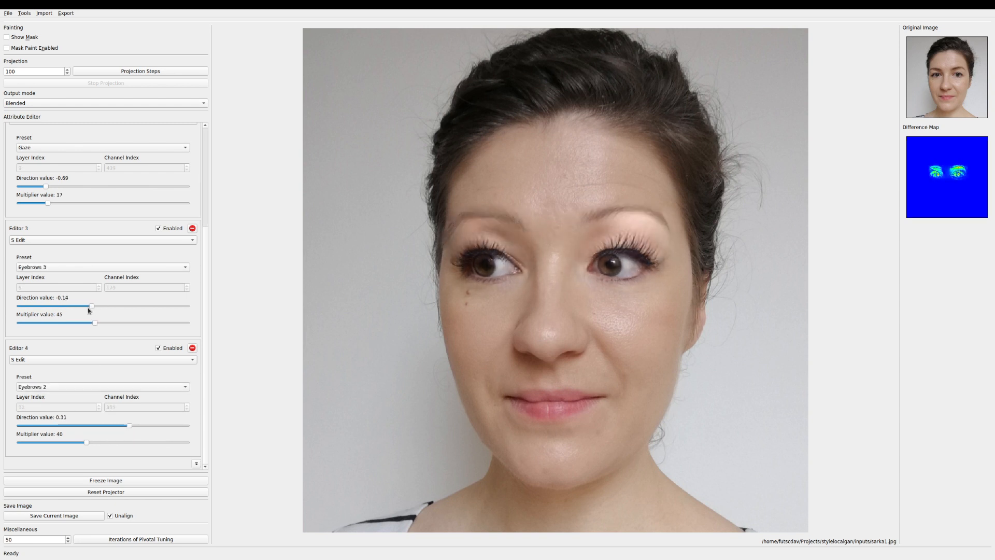
drag(129, 425, 142, 425)
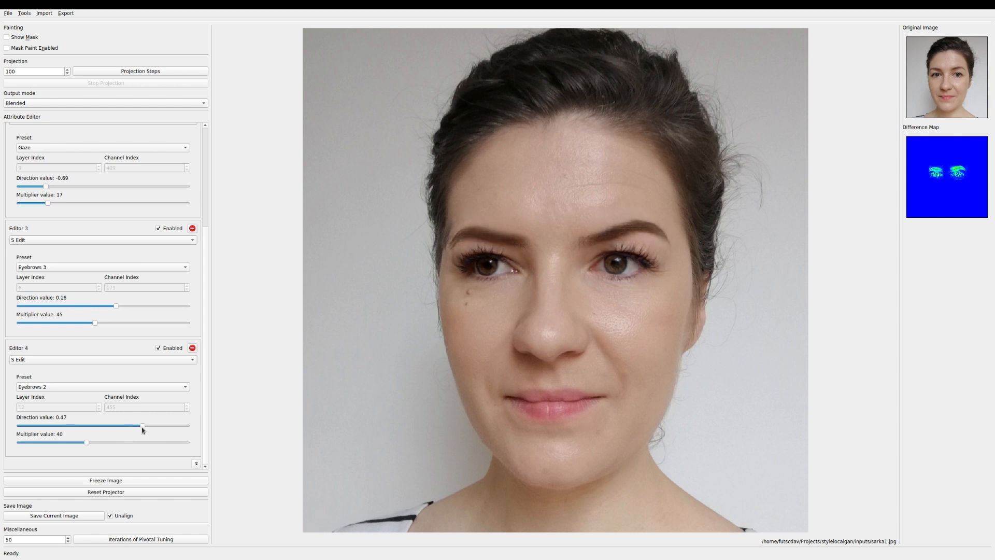
drag(142, 425, 130, 424)
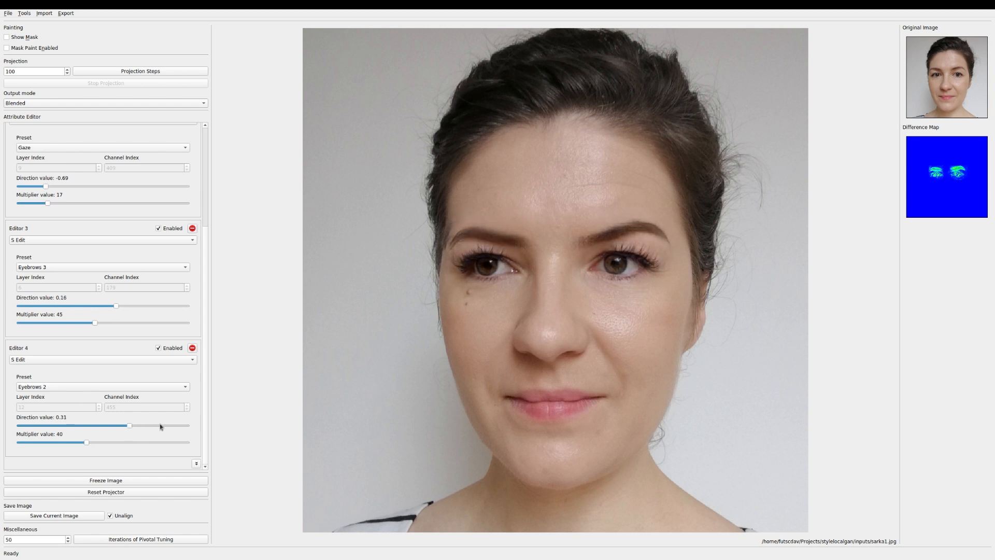
drag(130, 425, 134, 425)
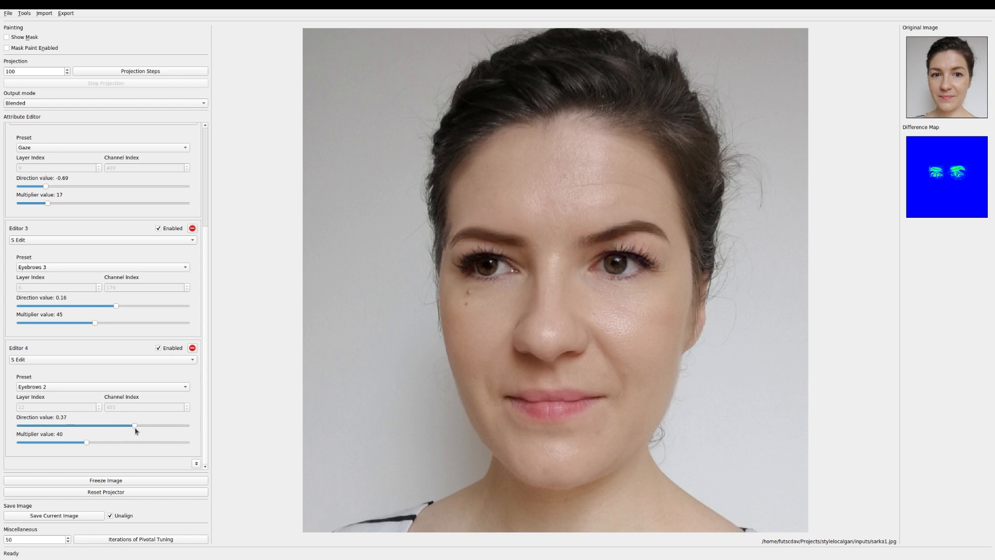
click(7, 36)
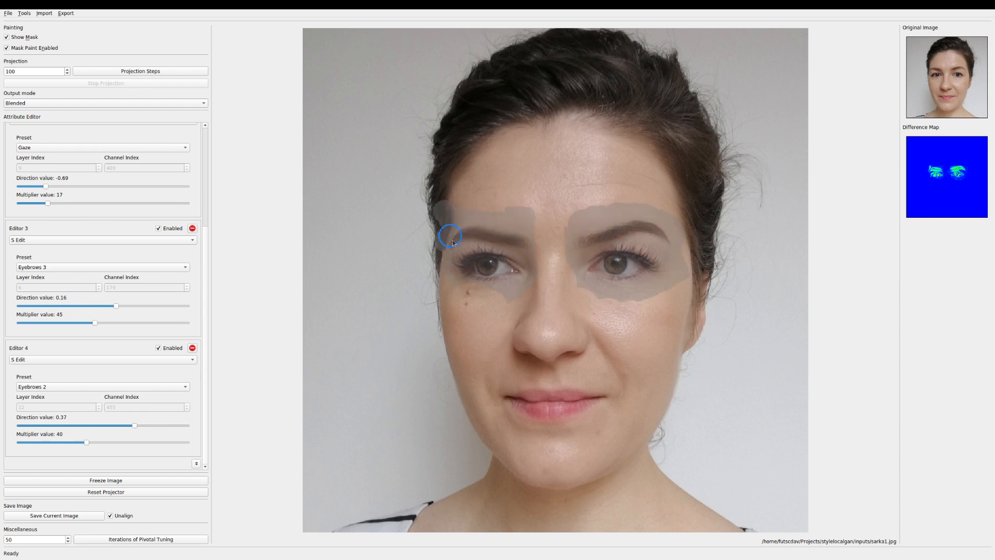
Toggle the mask overlay to compare the eye and brow edits, then freeze the result
click(12, 37)
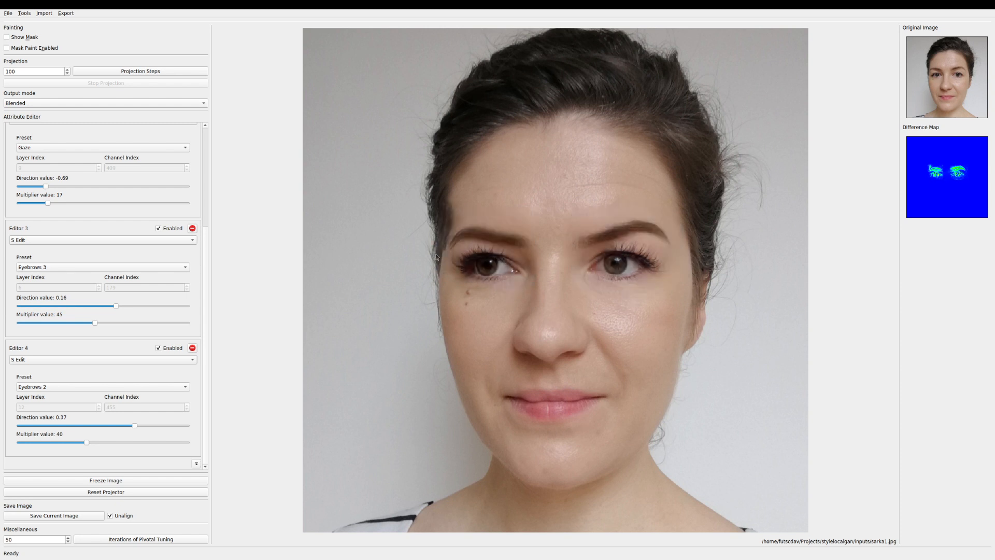
click(8, 36)
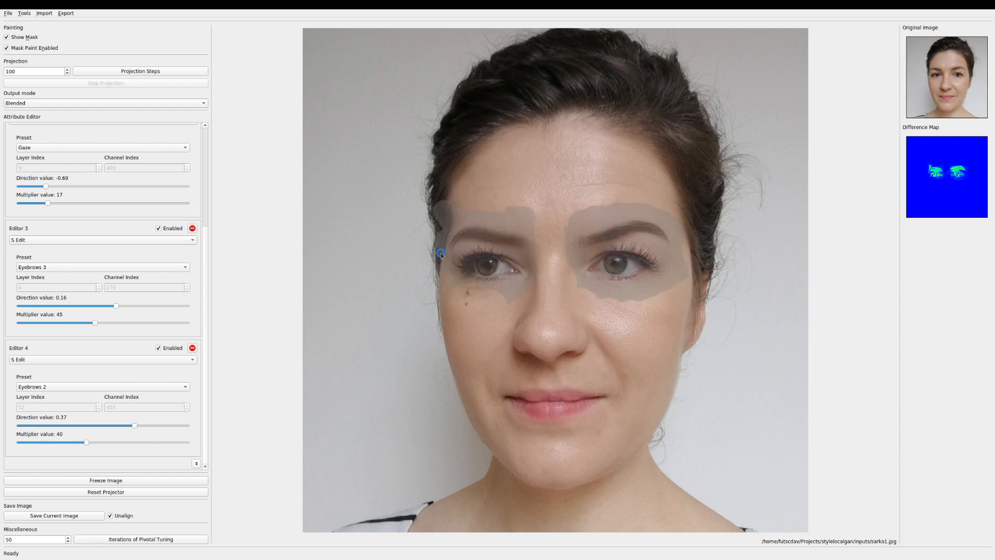
click(7, 37)
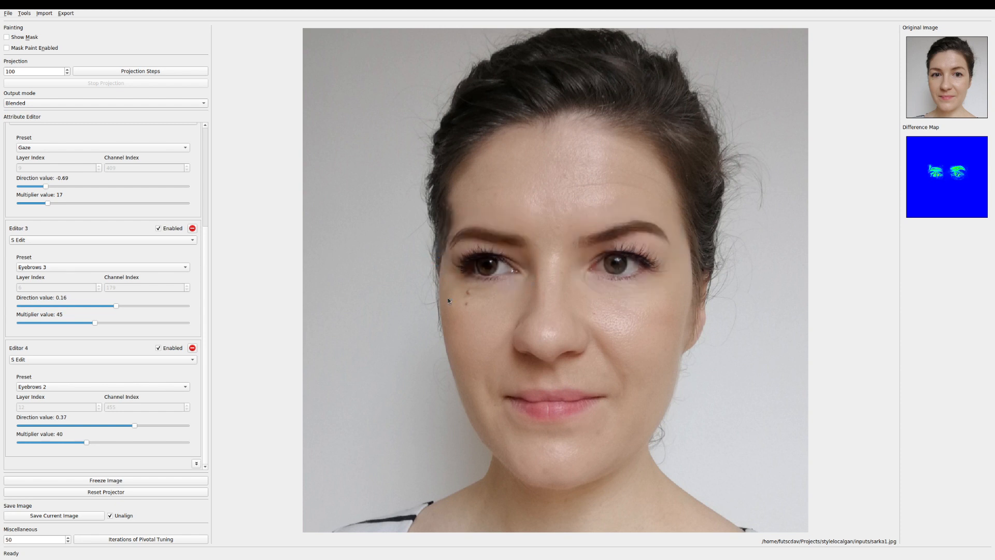
click(7, 36)
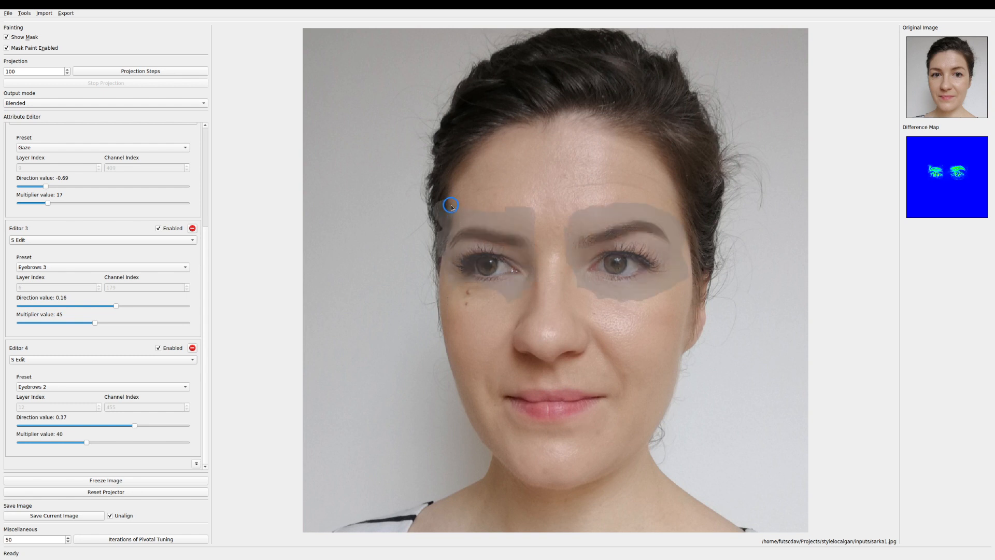
click(8, 37)
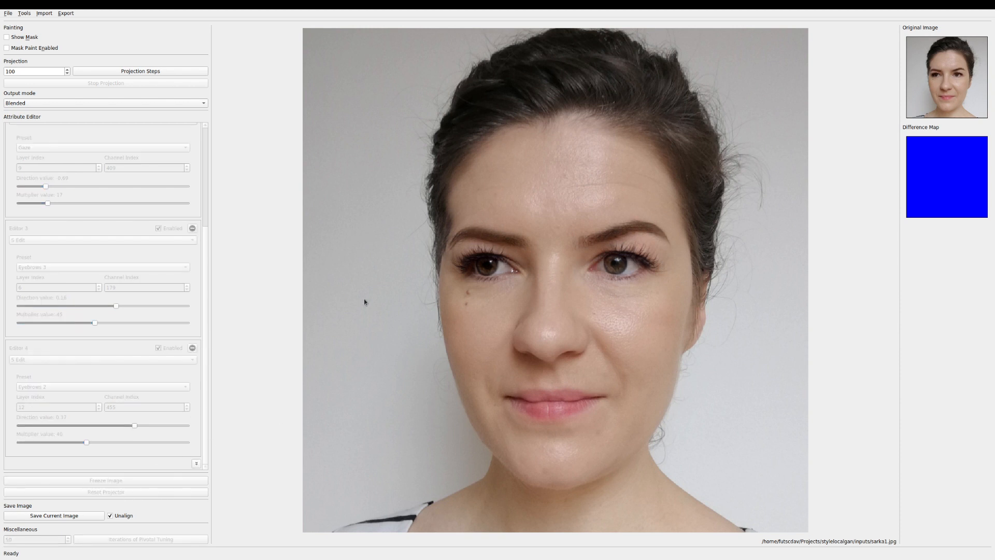
Paint a new mask over the lips, across the mouth and onto the right cheek
click(8, 37)
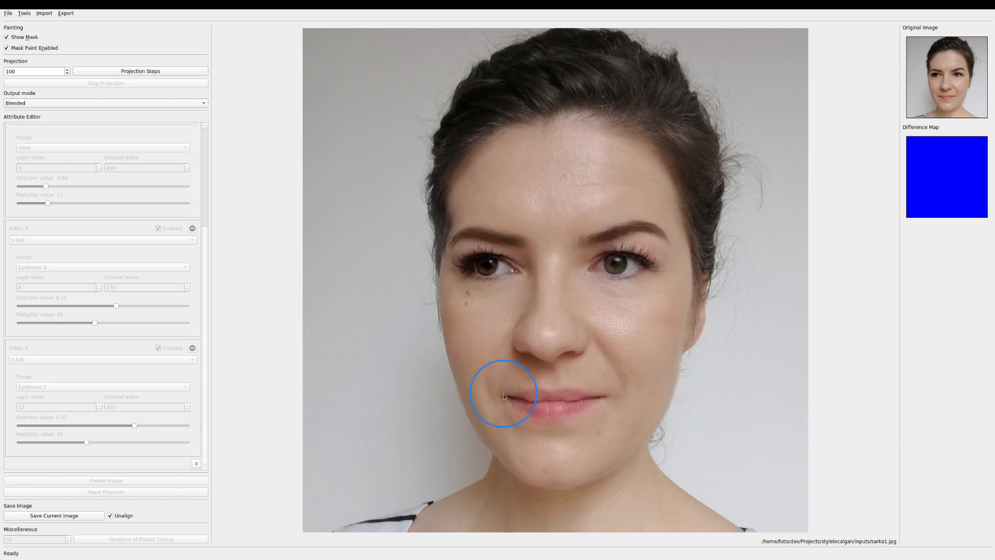
drag(503, 397, 588, 407)
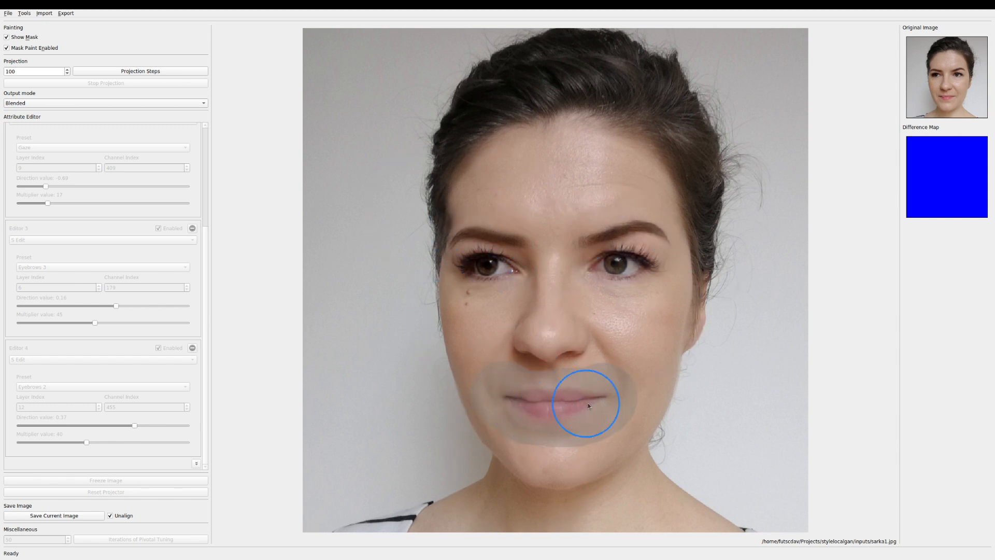
drag(587, 405, 480, 358)
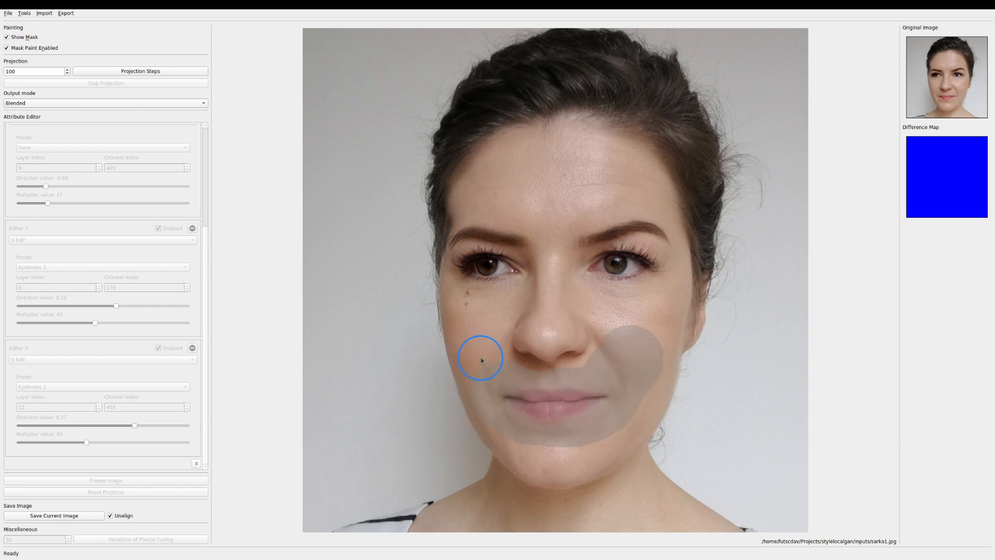
drag(480, 359, 579, 421)
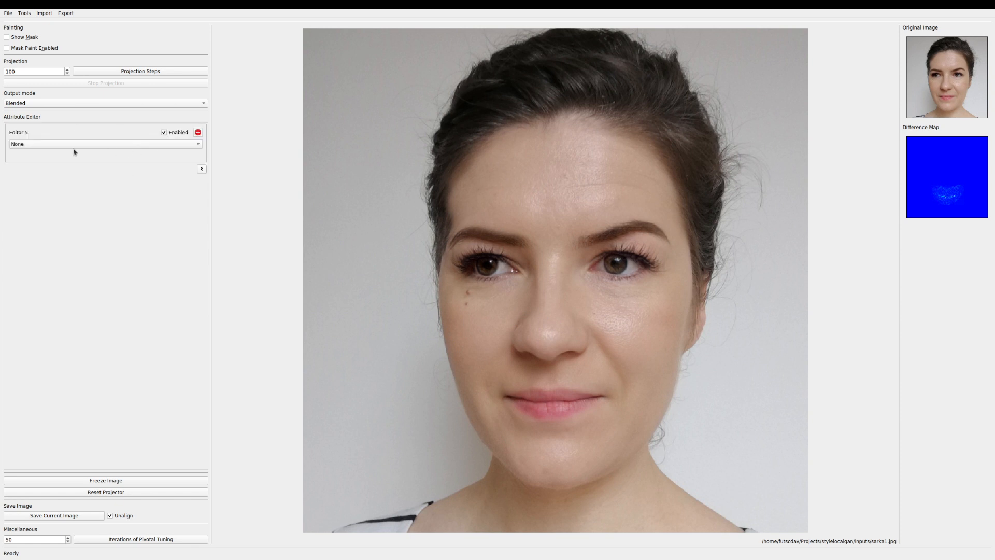
Make Editor 5 a W Edit Smile with multiplier 3, direction about 0.14, mask widened around mouth
click(104, 144)
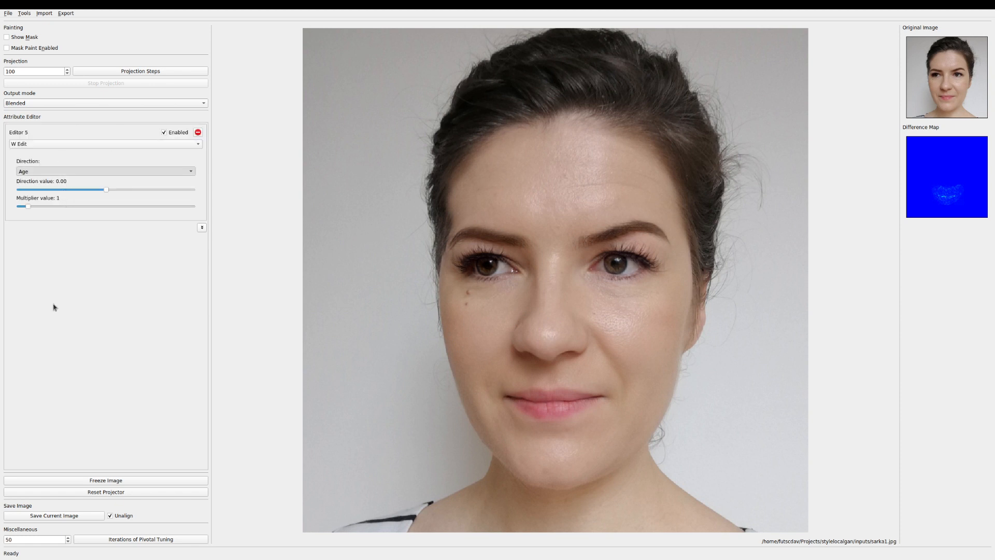
click(103, 170)
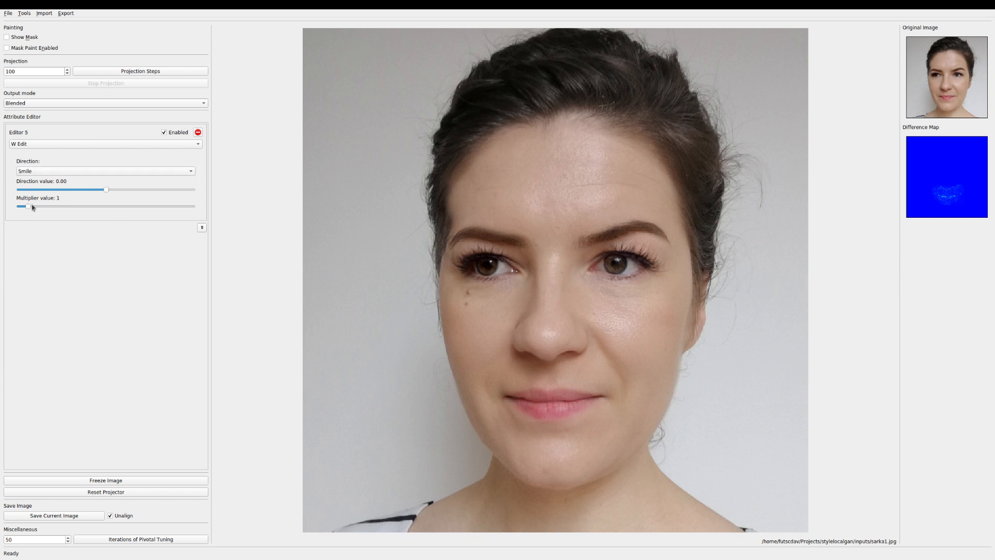
drag(20, 206, 45, 206)
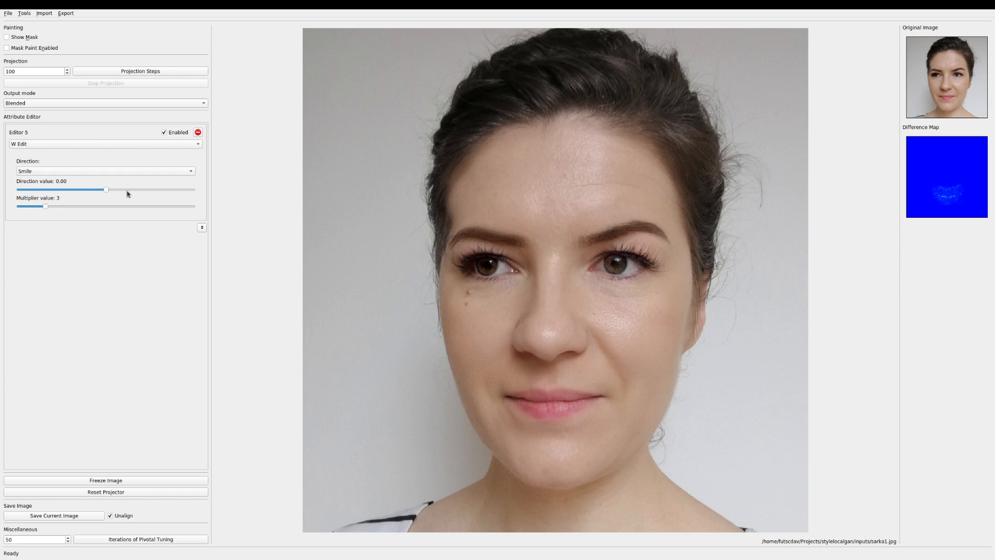
drag(105, 190, 119, 189)
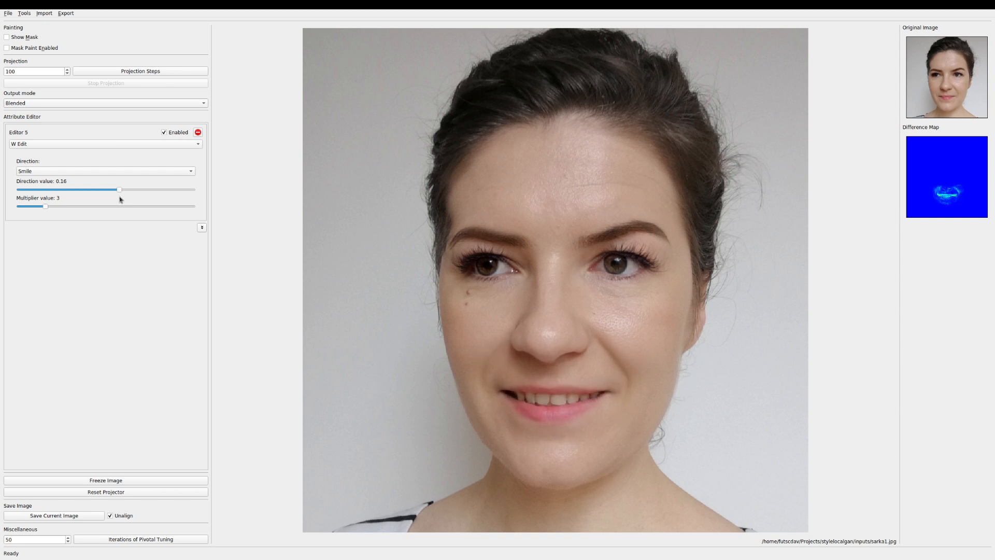
drag(121, 189, 118, 189)
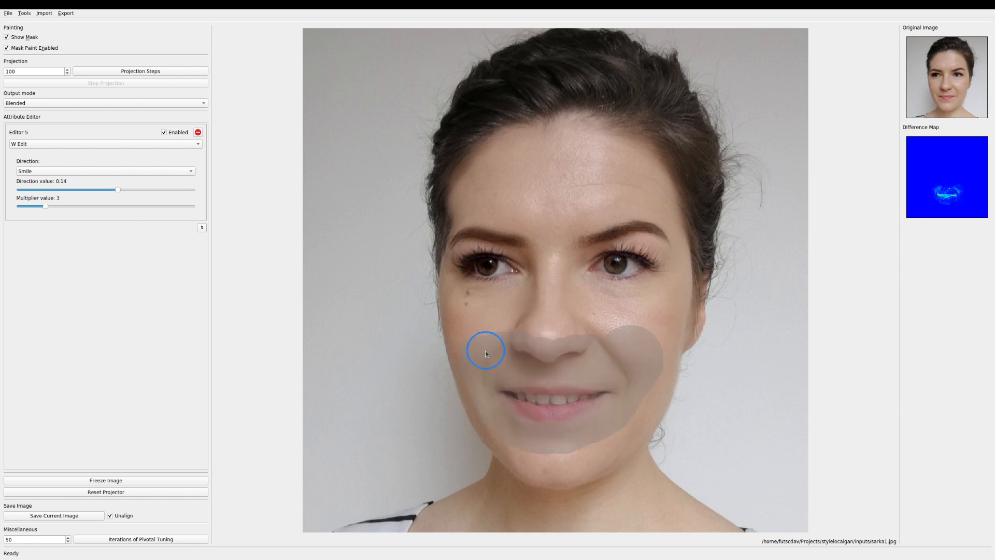
drag(486, 351, 550, 459)
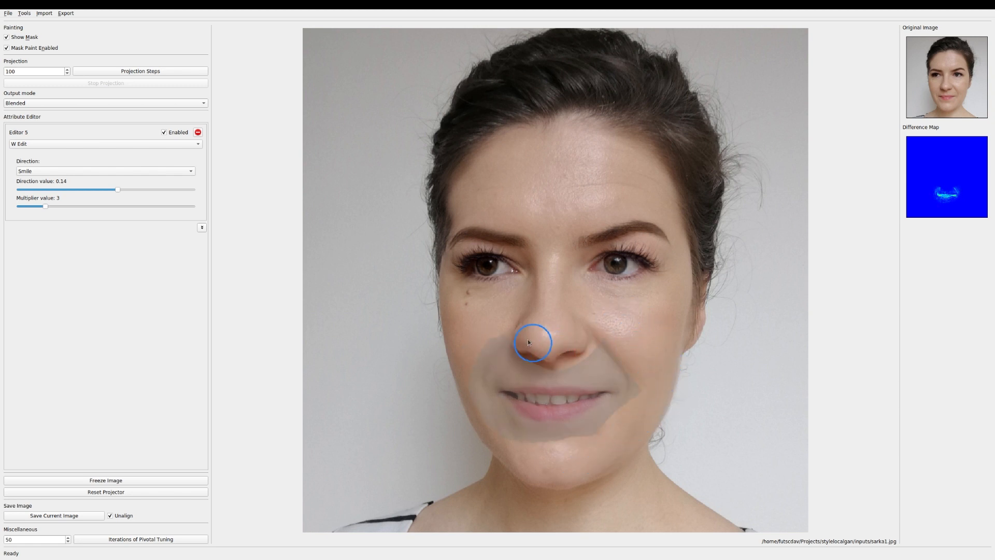
click(7, 37)
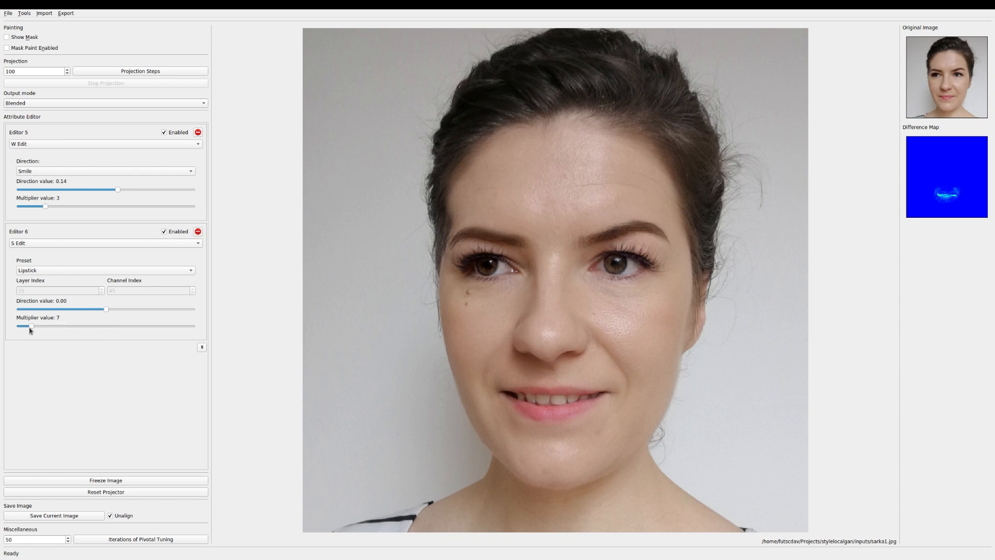
Set the Lipstick edit to Direction -0.45 and Multiplier 8 after comparing both directions
drag(105, 309, 68, 308)
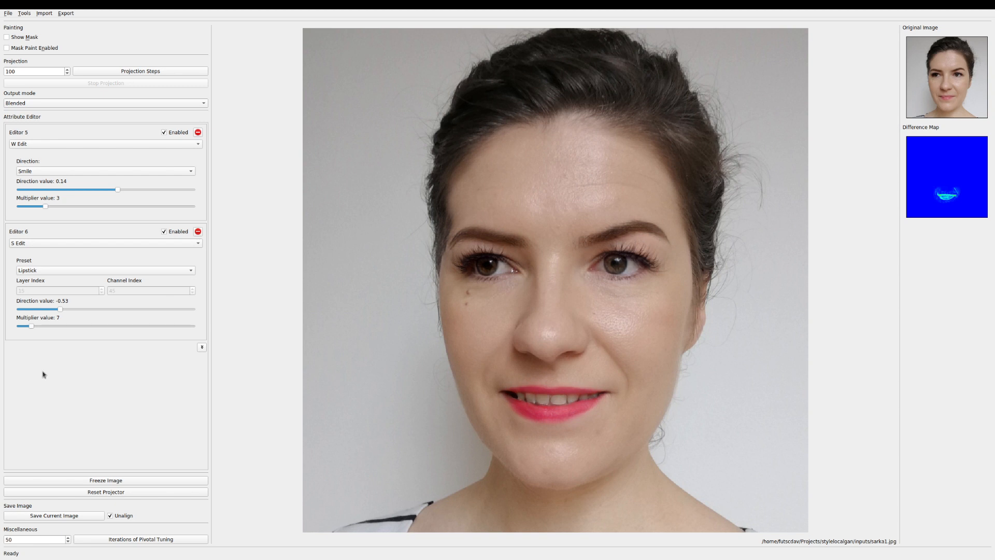
drag(23, 326, 36, 325)
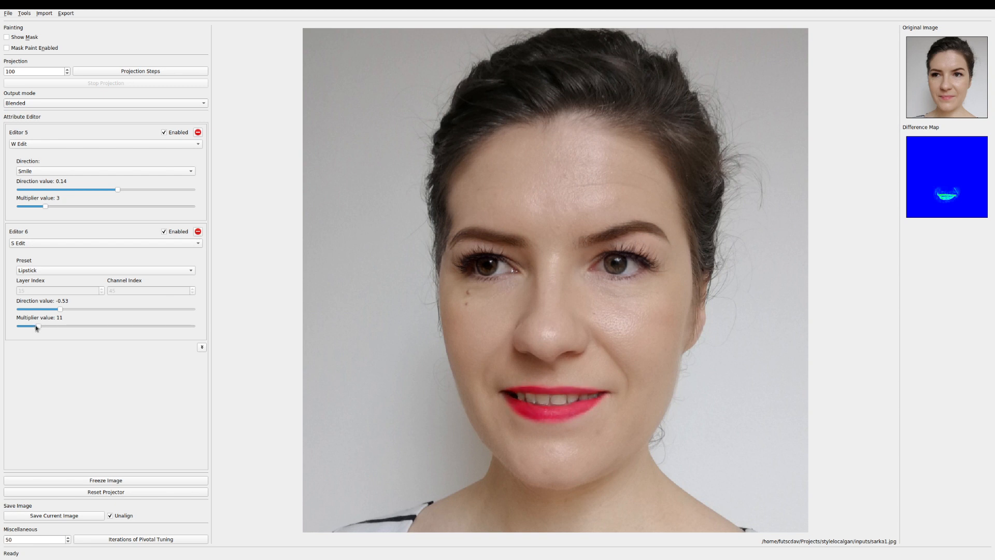
drag(37, 326, 25, 326)
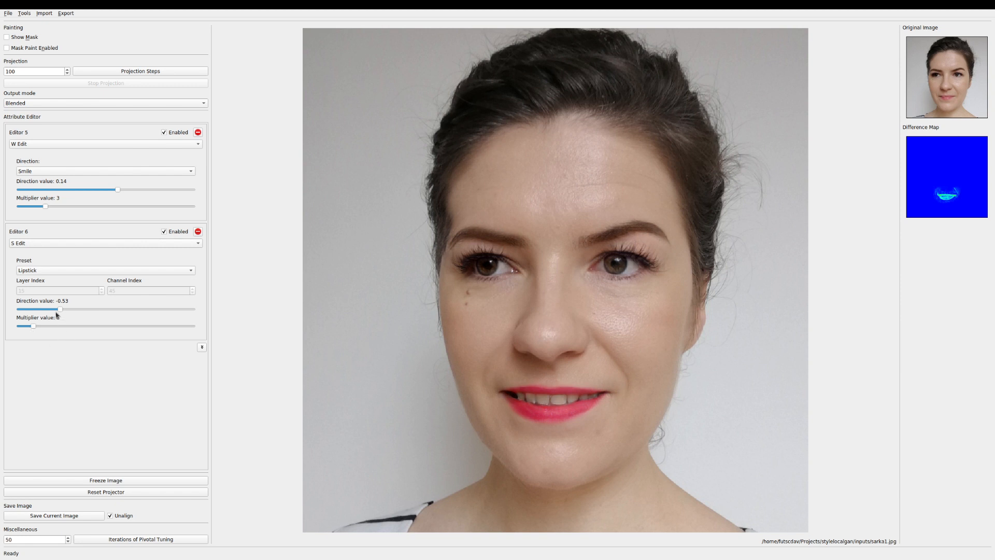
drag(61, 309, 74, 309)
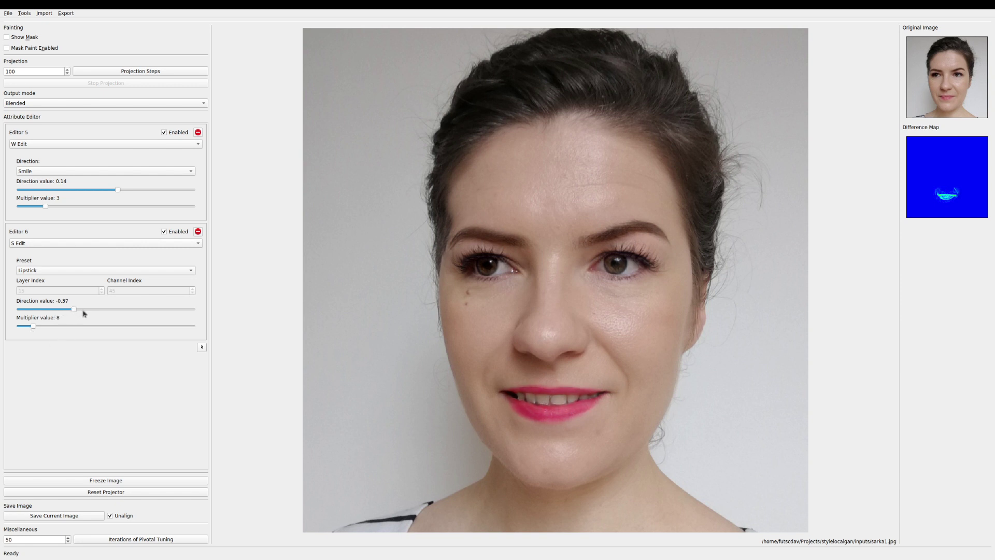
drag(74, 309, 139, 309)
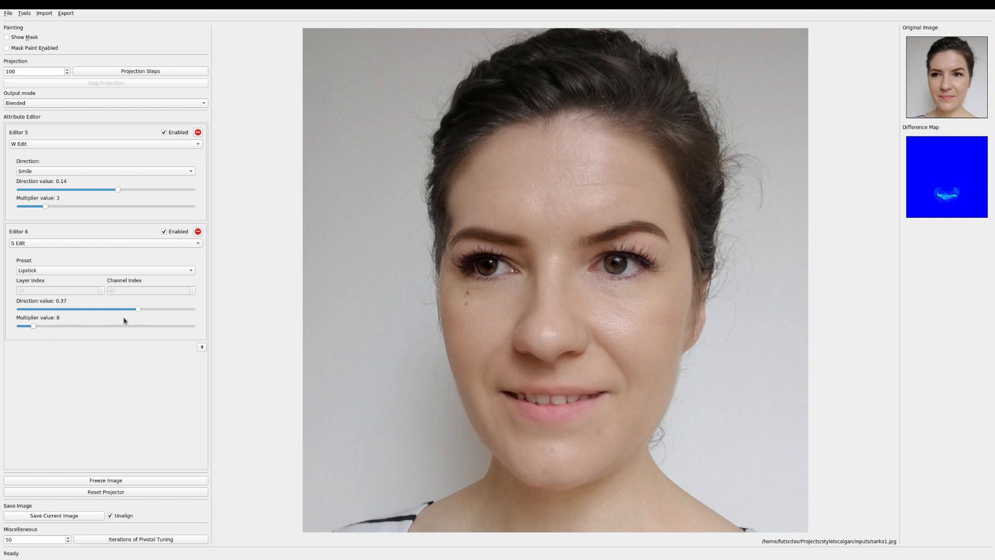
drag(139, 309, 69, 308)
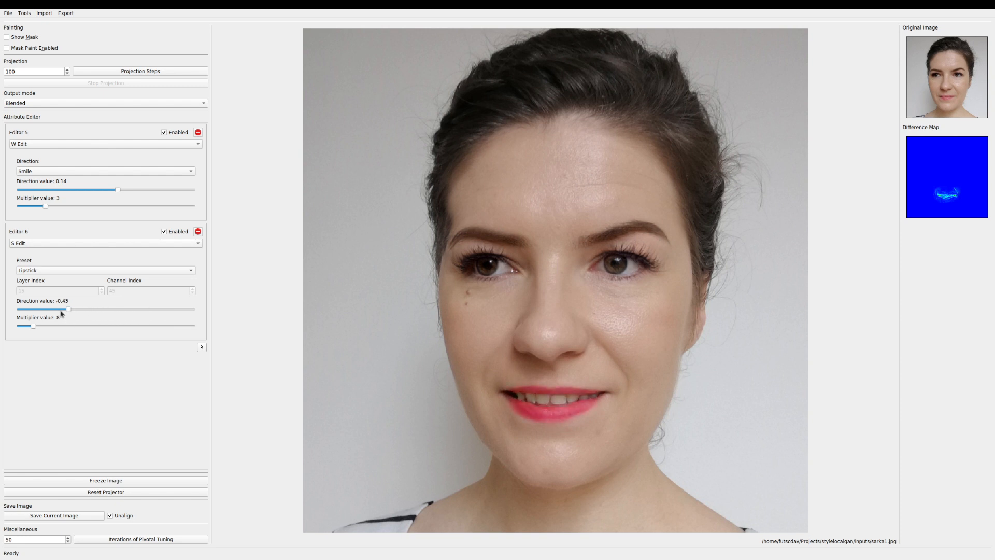
drag(70, 309, 68, 309)
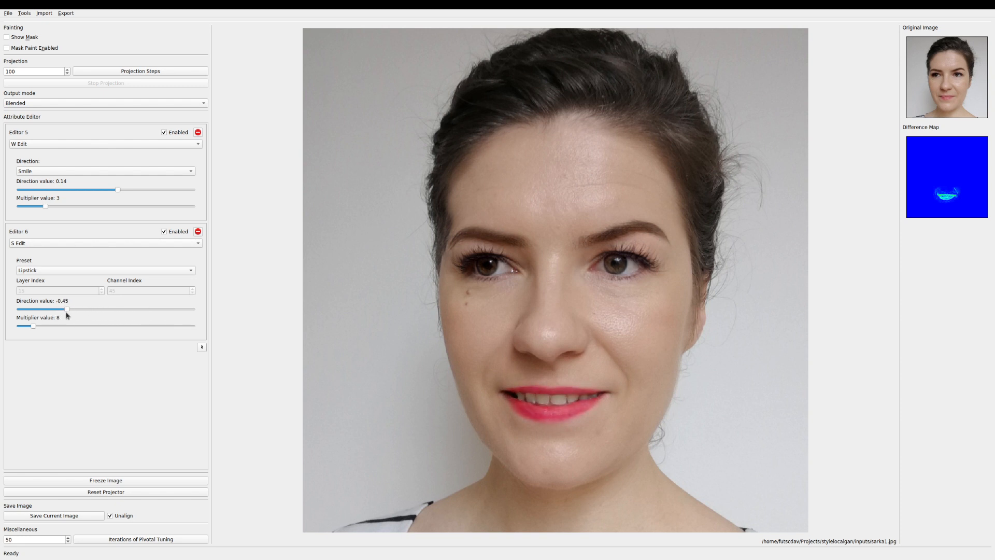
mouse_move(136, 356)
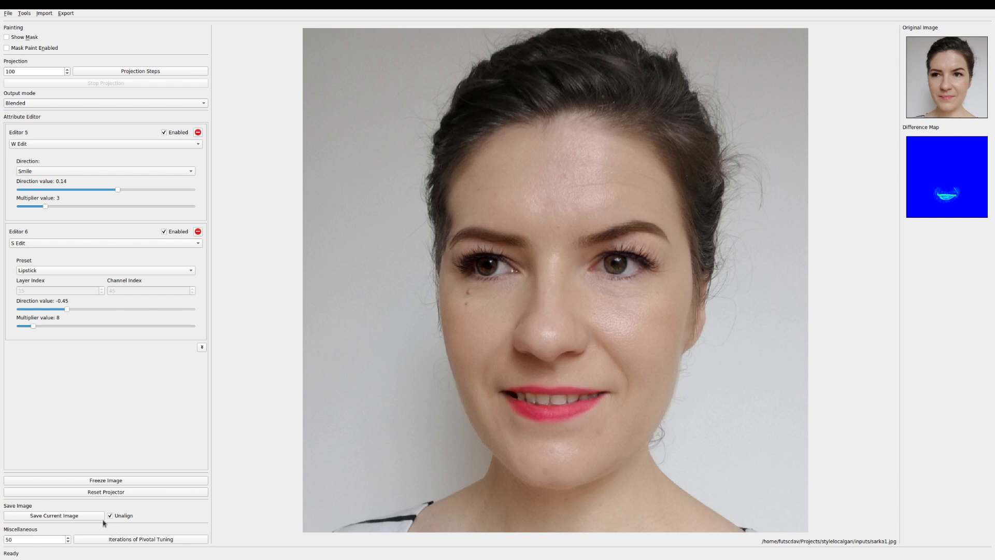
Save the lipstick-and-smile portrait, mask the hair and forehead, and set Output mode to Masked
click(53, 515)
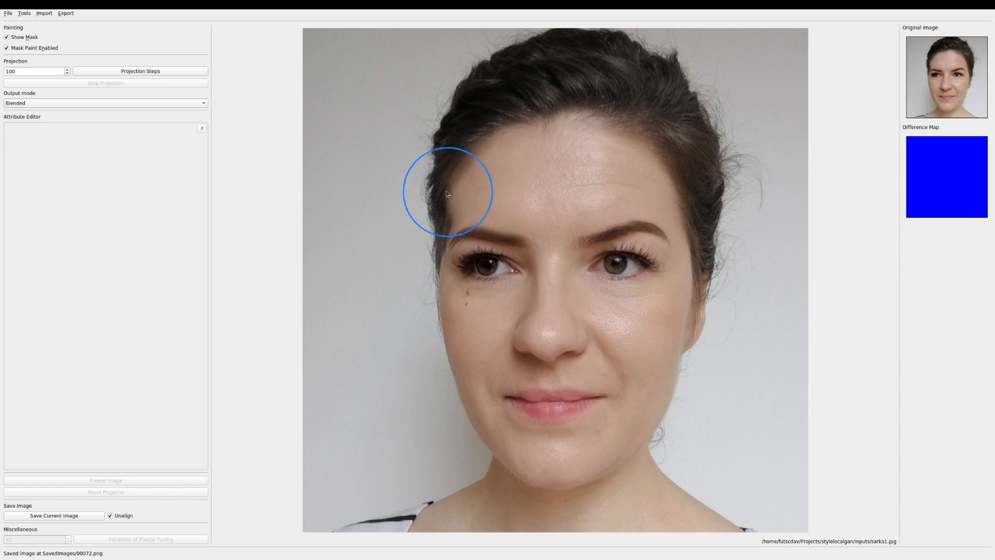
drag(446, 192, 624, 111)
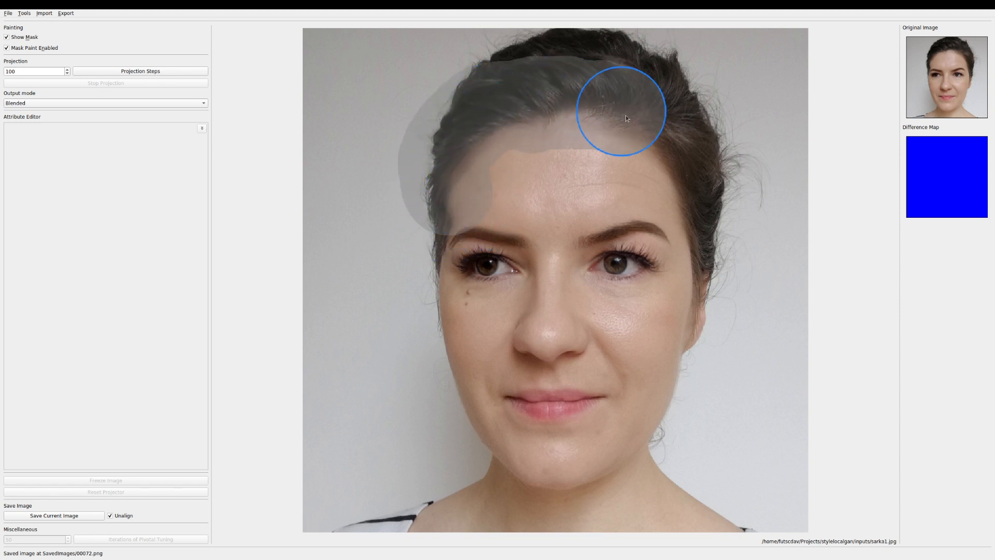
click(7, 37)
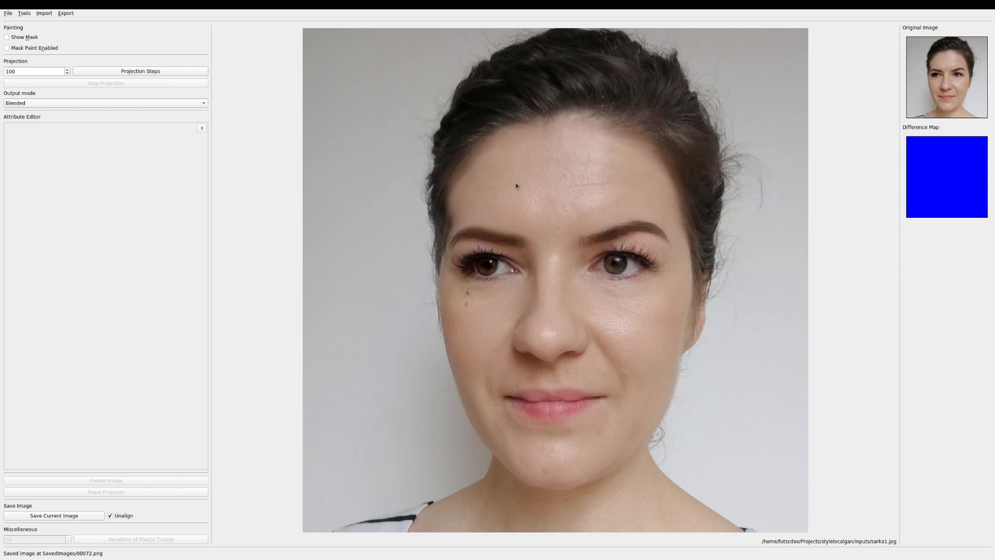
click(104, 103)
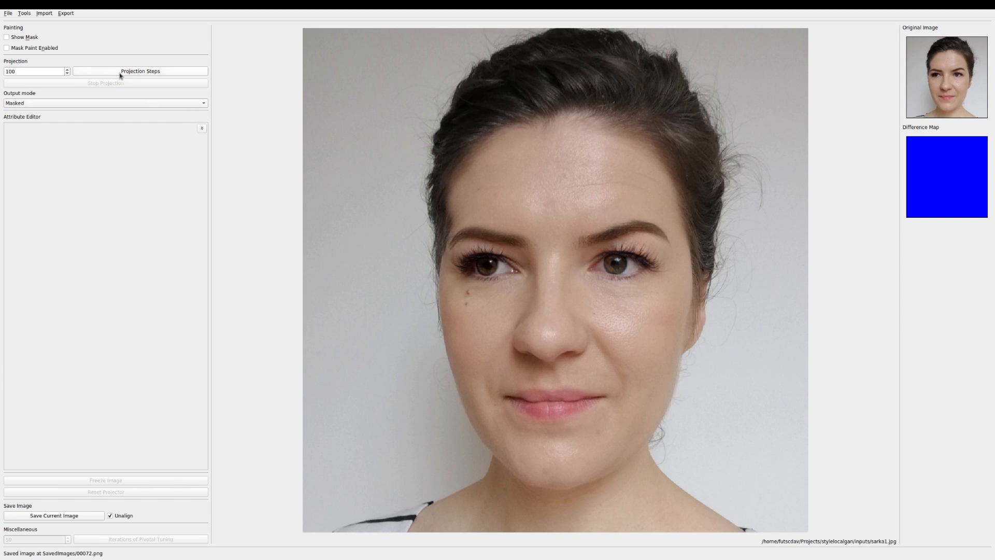
Add a Styleclip Afro hair edit at strength 0.03 with its mask widened around the head
click(140, 71)
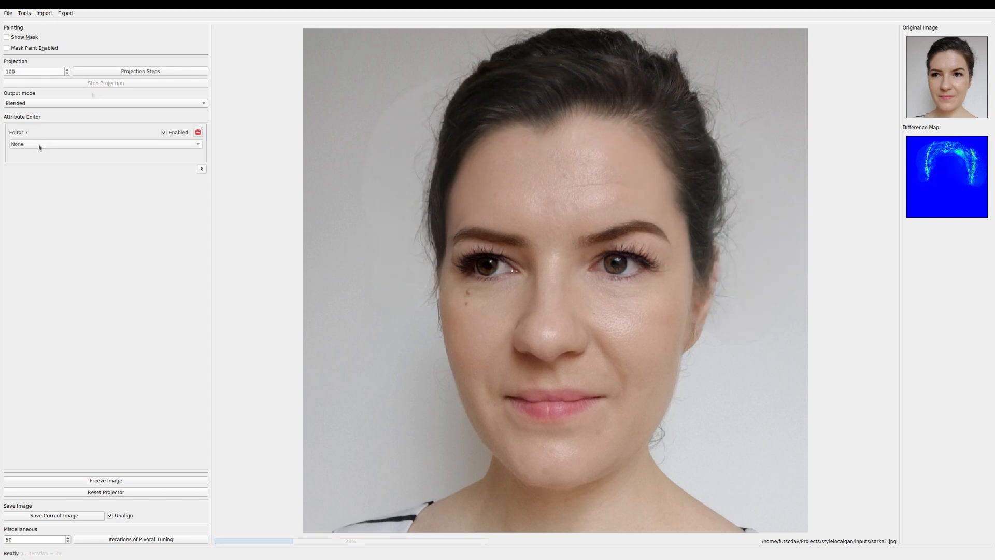
click(104, 144)
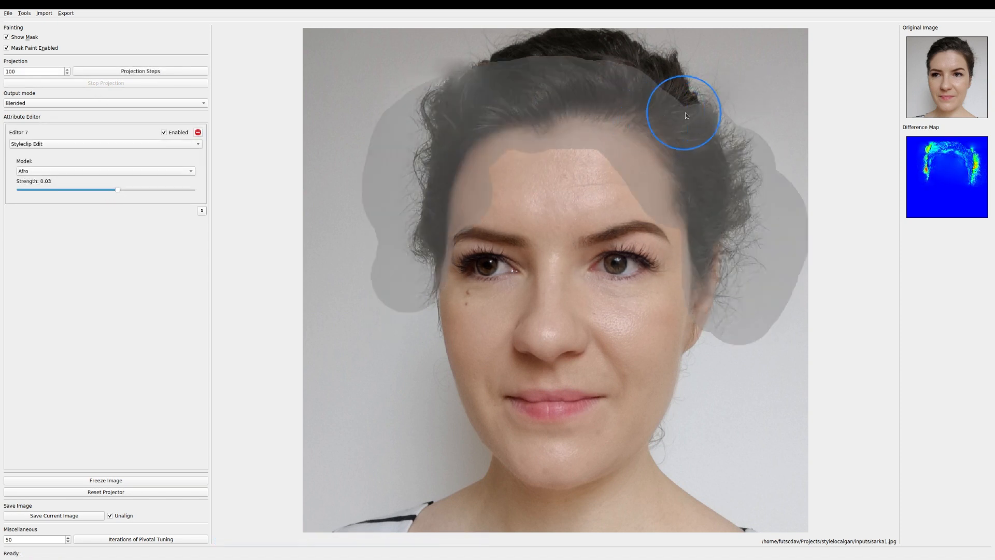
click(8, 37)
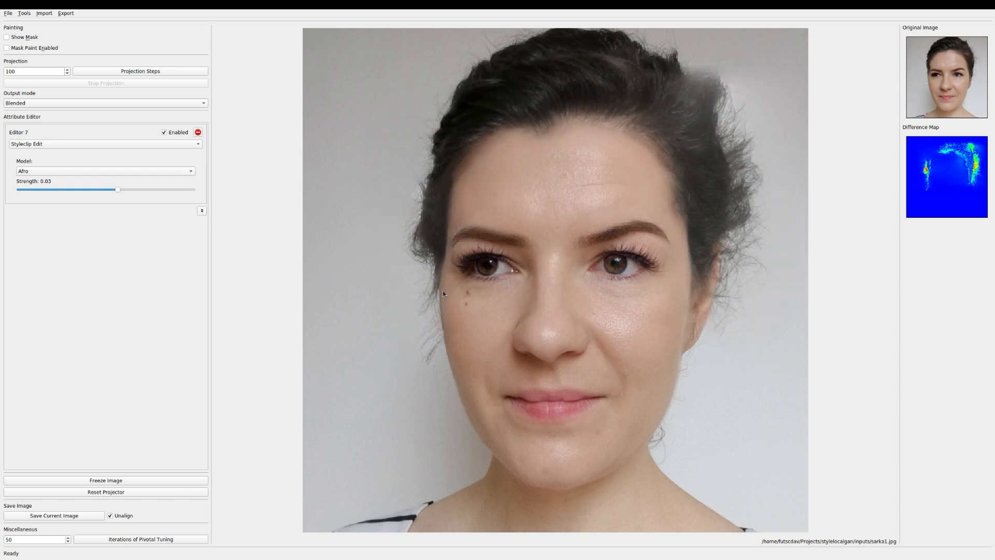
click(7, 36)
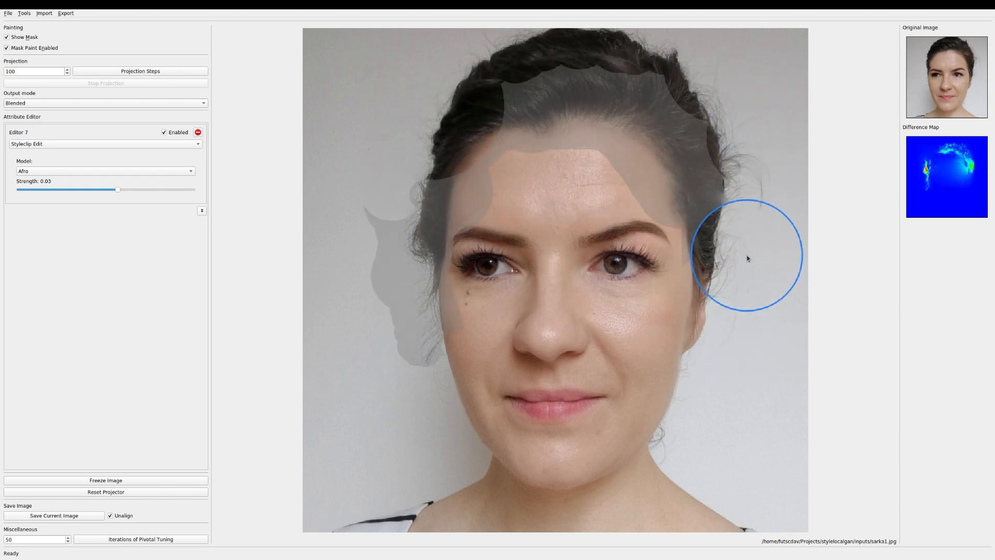
click(8, 36)
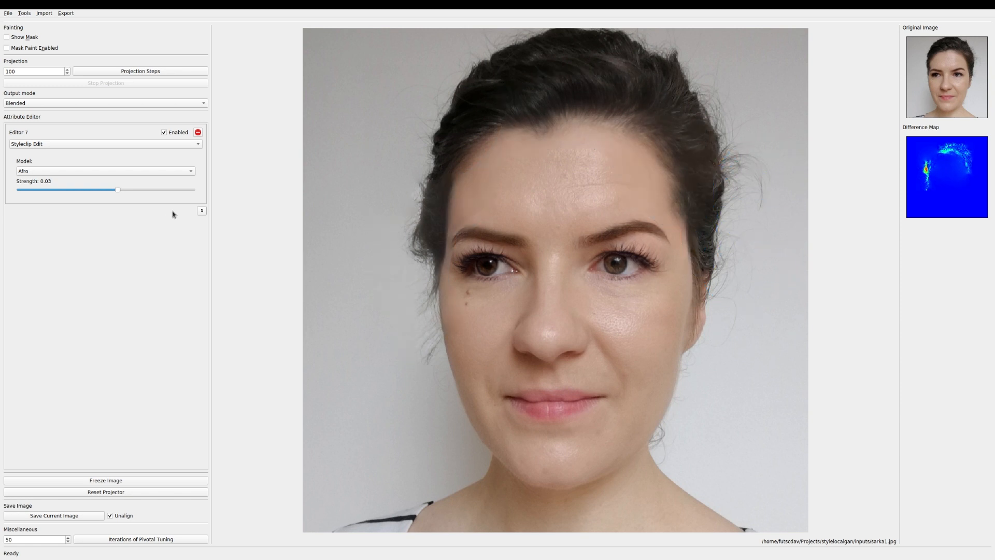
Add Editor 8 with the Hair Color S Edit at direction -0.63 and show the mask
click(201, 210)
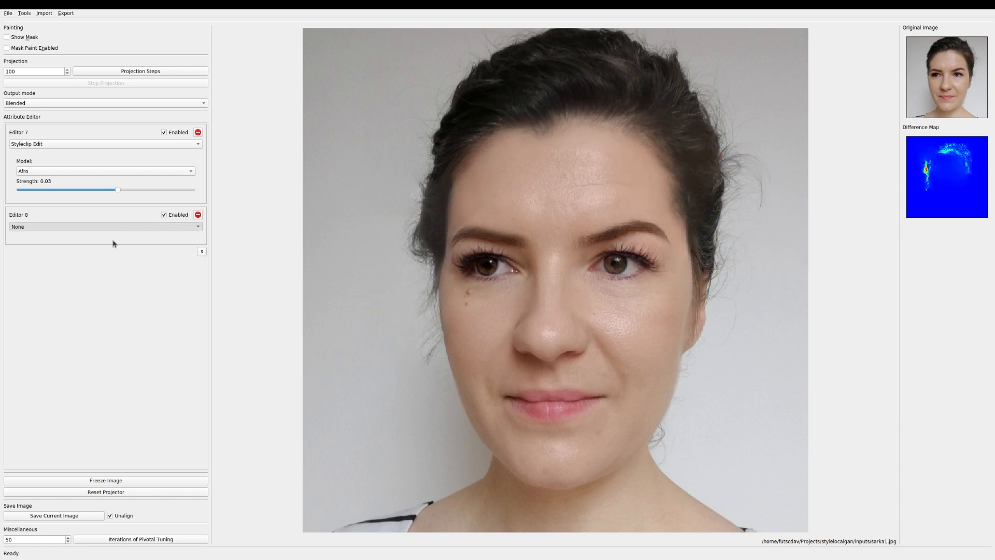
click(105, 227)
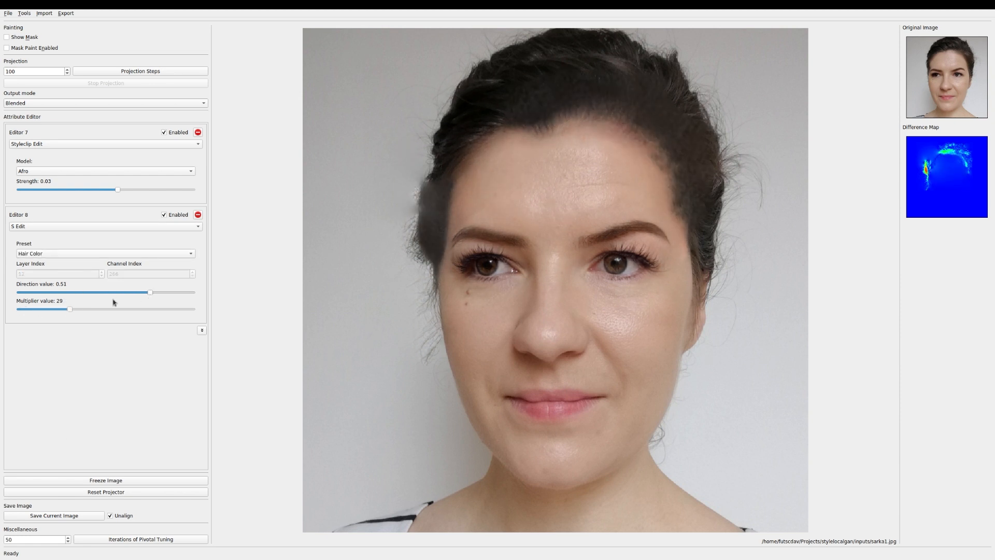
drag(150, 292, 52, 292)
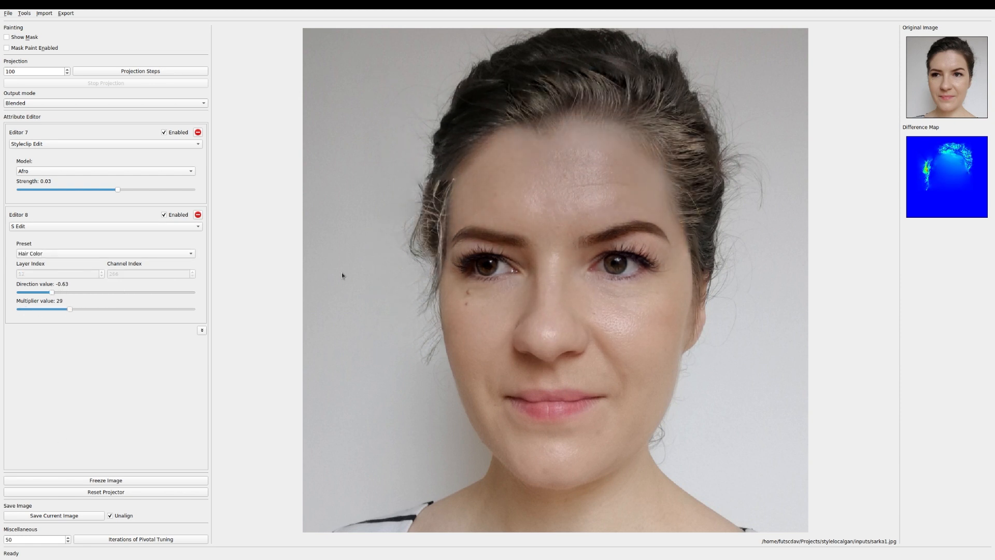
click(7, 37)
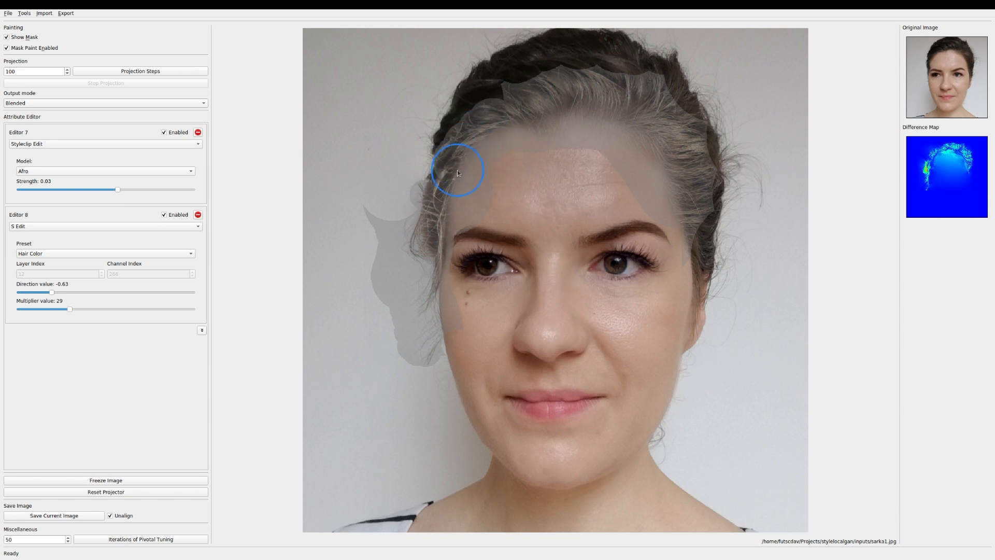
Extend the hair mask over the crown, trim it beside the cheek, and preview the streaks
drag(457, 171, 596, 73)
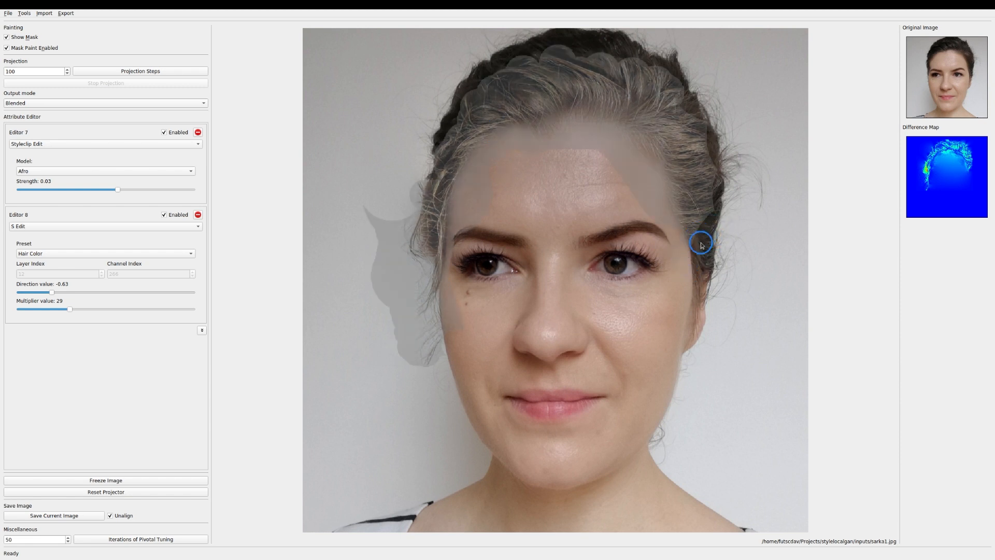
click(8, 36)
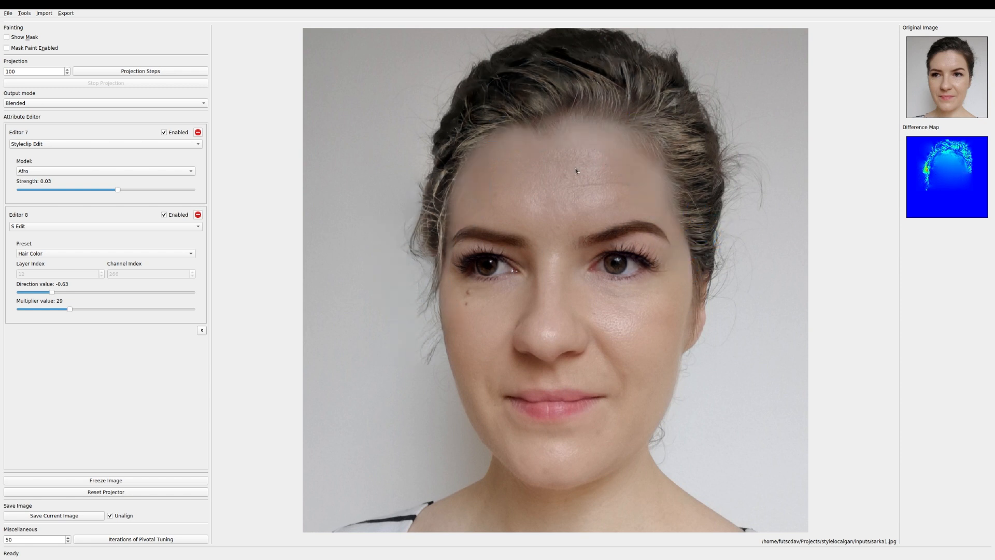
click(7, 36)
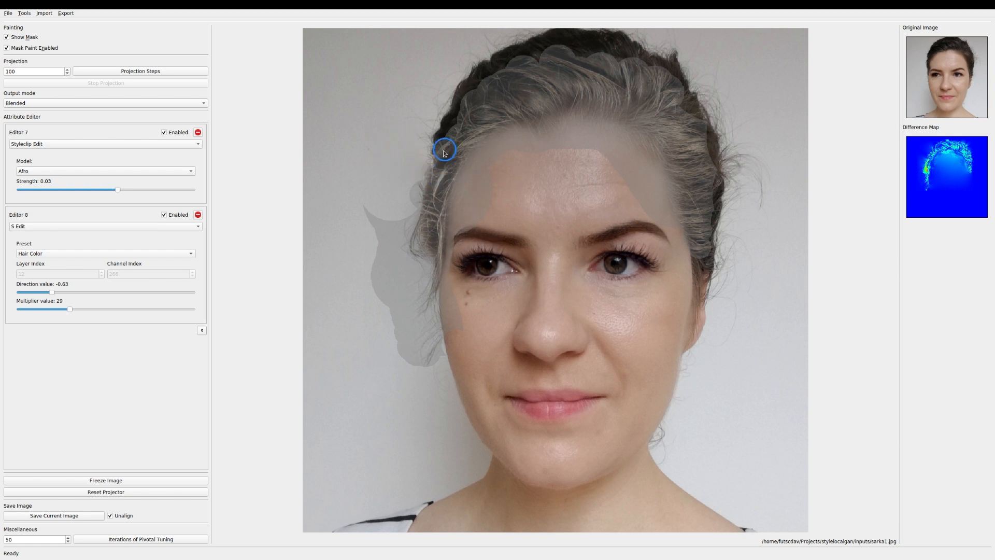
click(9, 37)
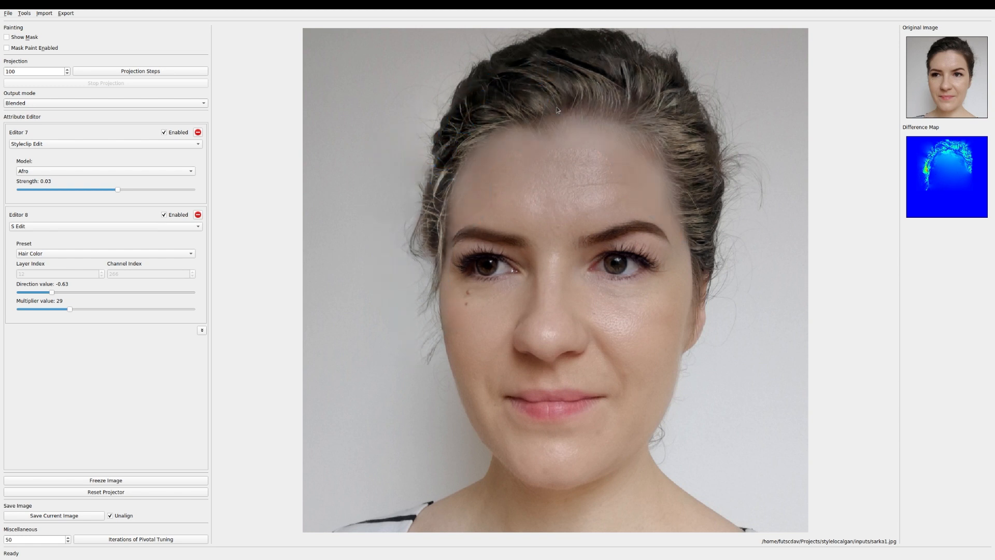
click(8, 36)
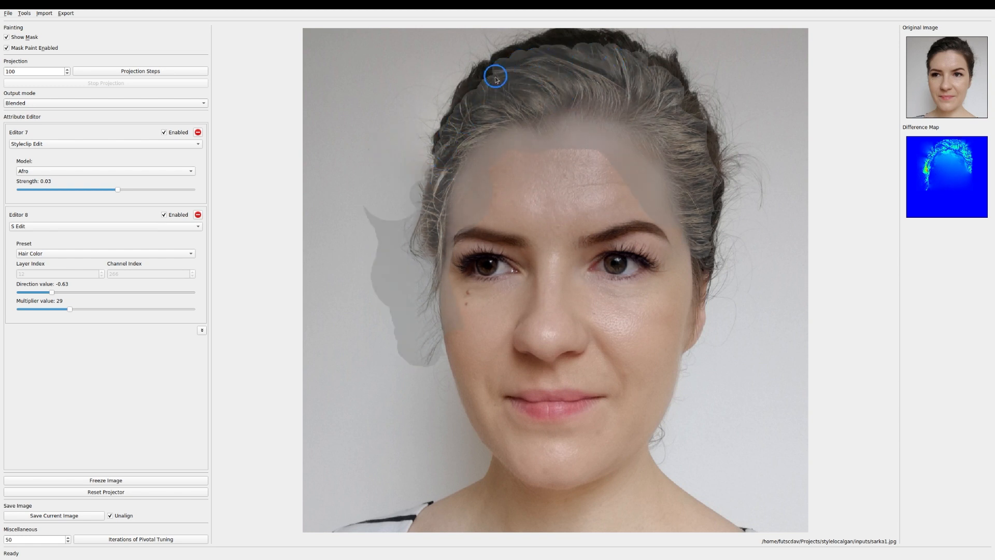
click(8, 37)
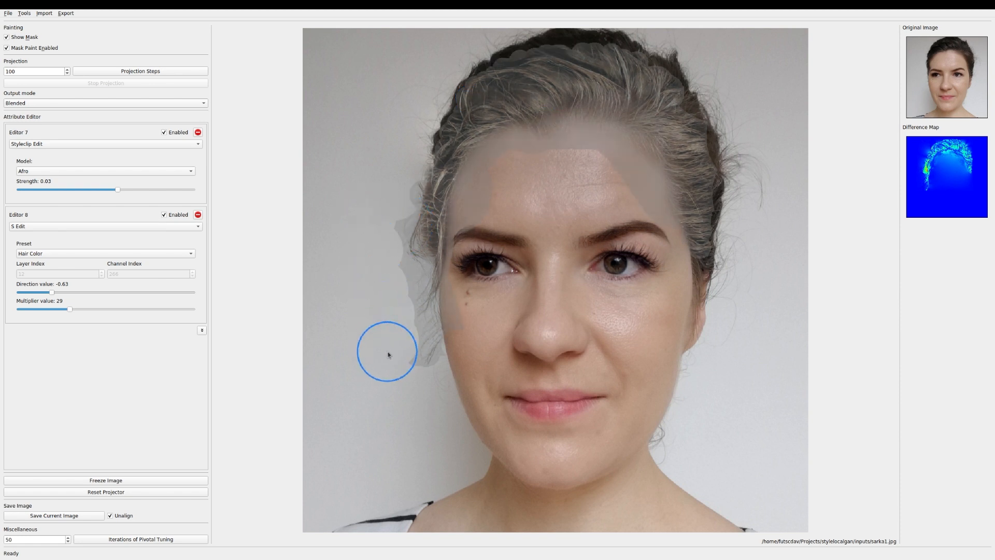
click(7, 36)
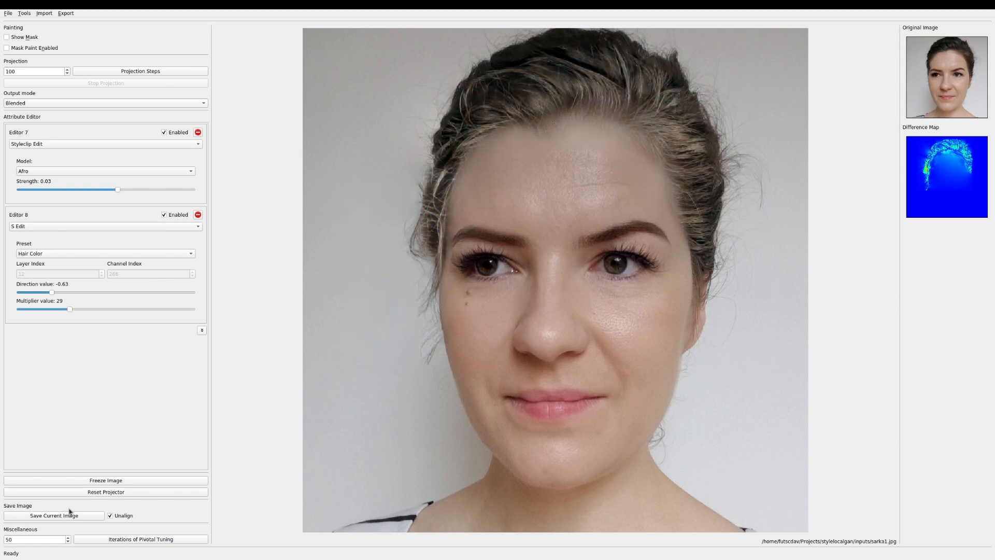